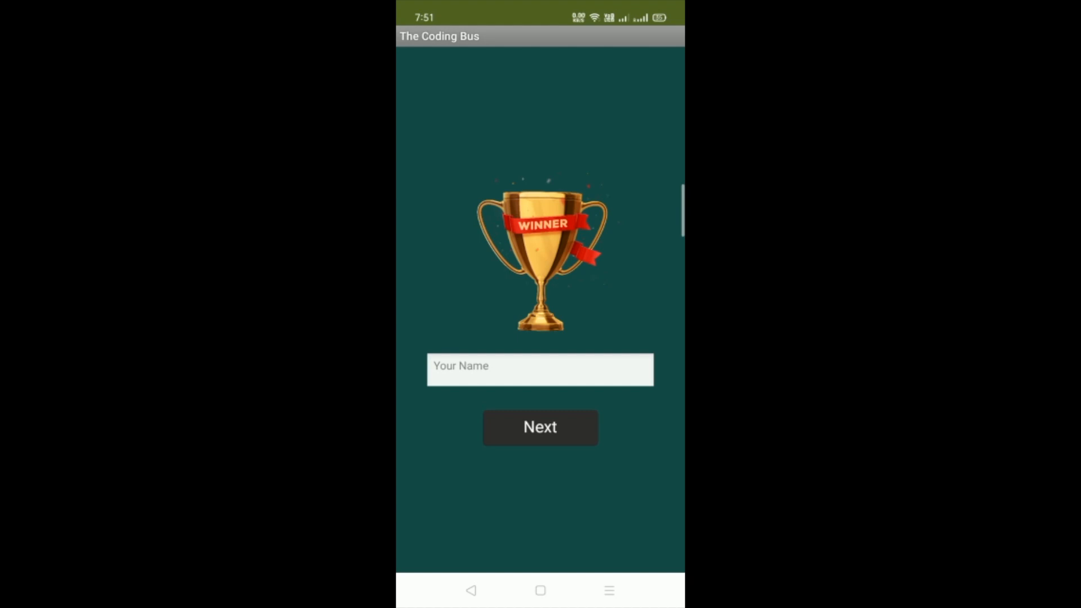
Step: Enter 'The Coding Bus' as the player name and start the quiz
click(541, 369)
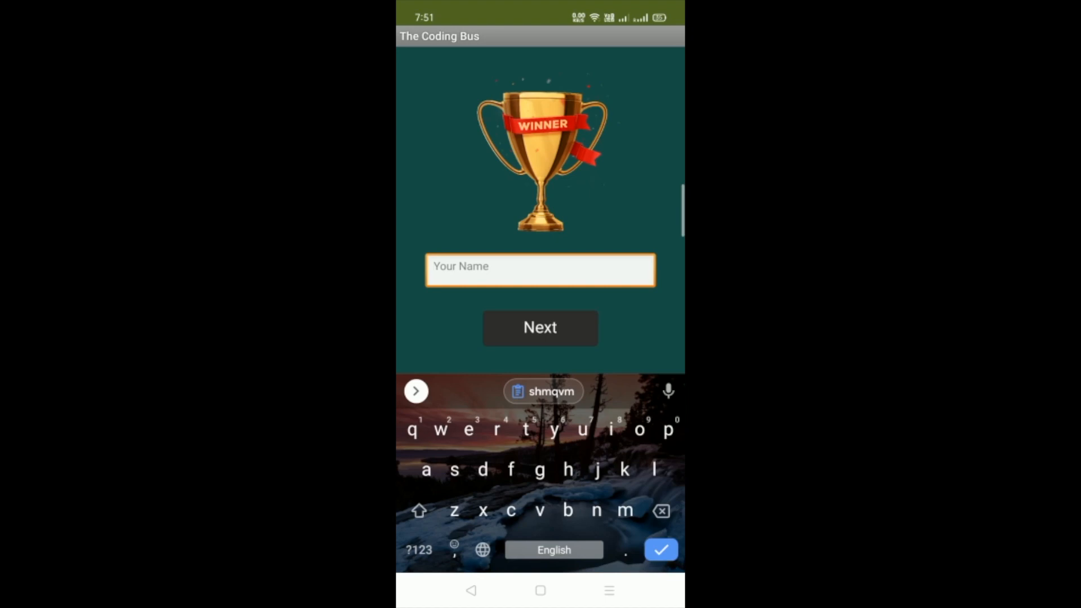
text(The Coding Bus)
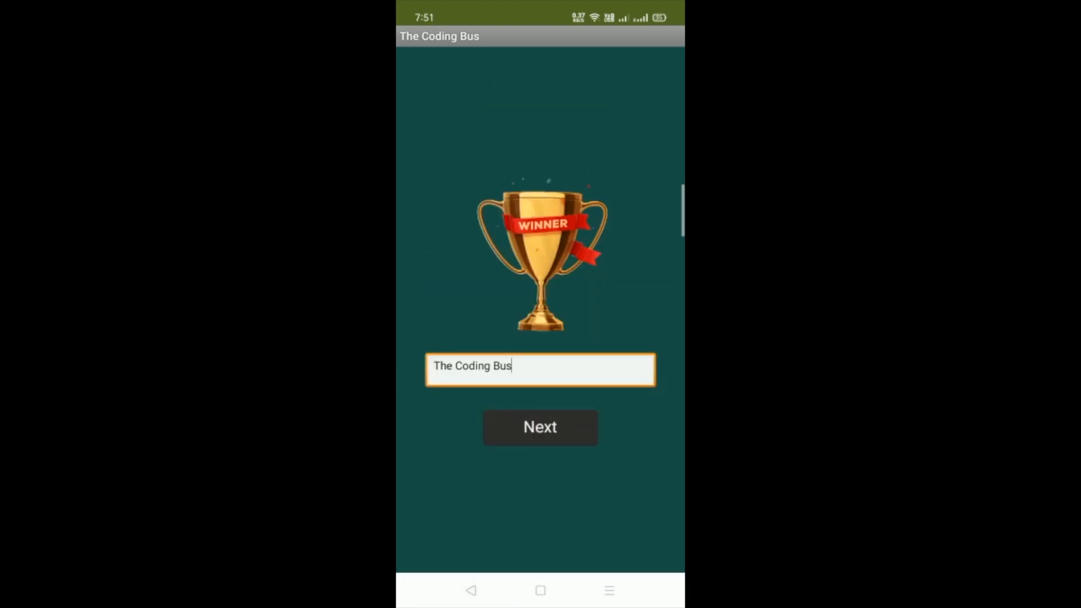
click(540, 427)
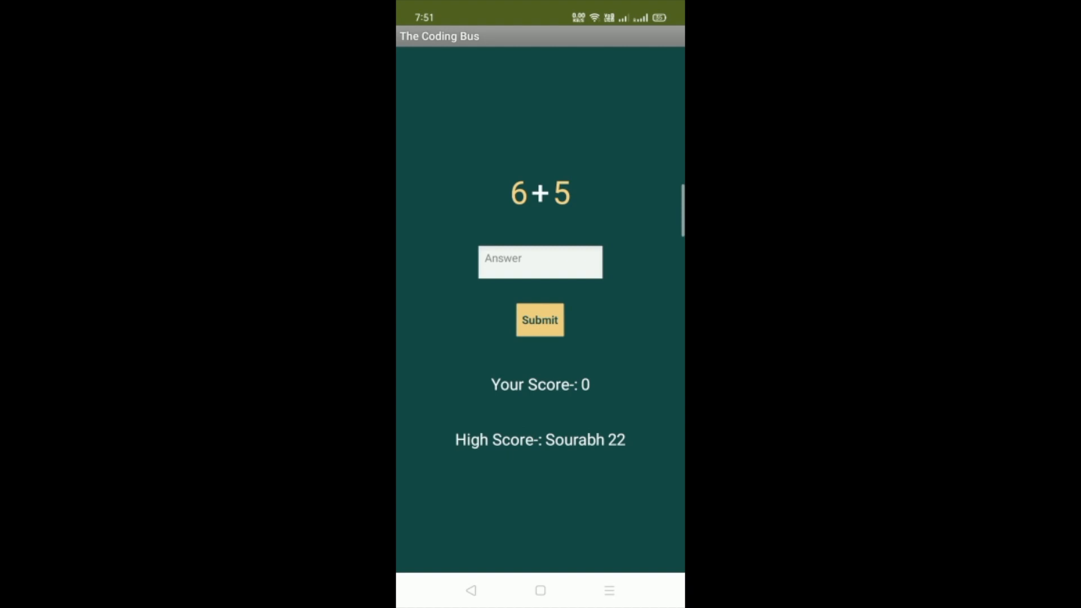
Step: Answer the sums 6+5, 1+8, 7+3, 10+2, 7+1 and 2+10 until the score reaches 22
click(541, 262)
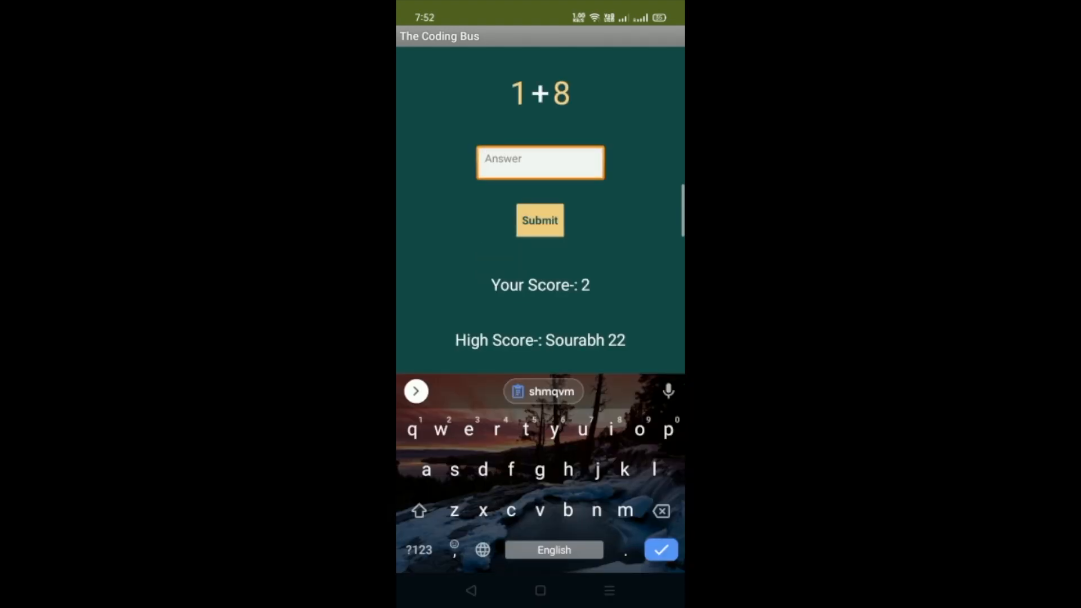
click(419, 550)
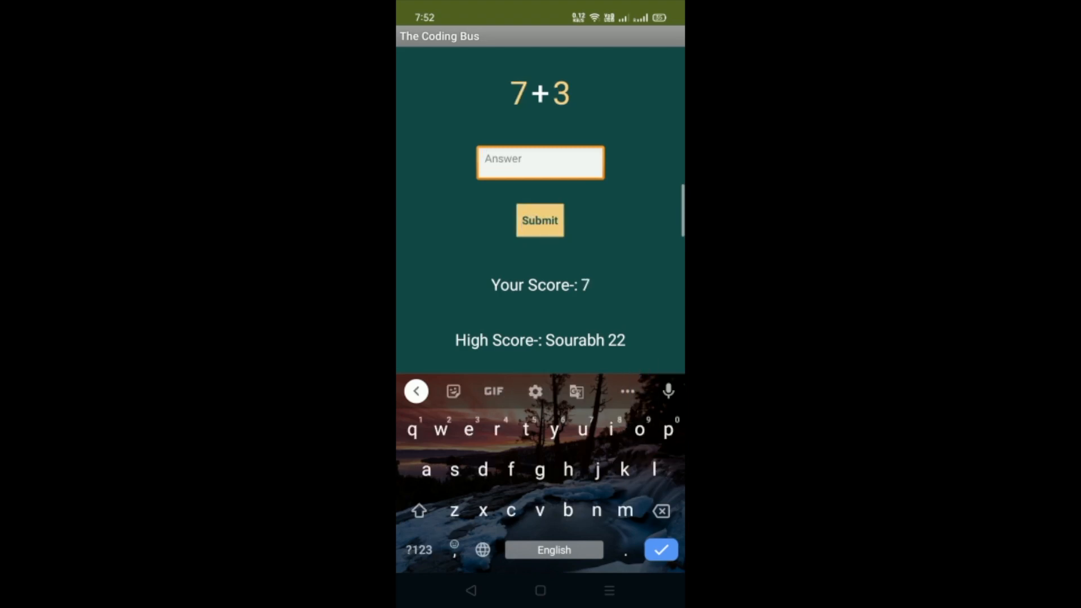
click(540, 221)
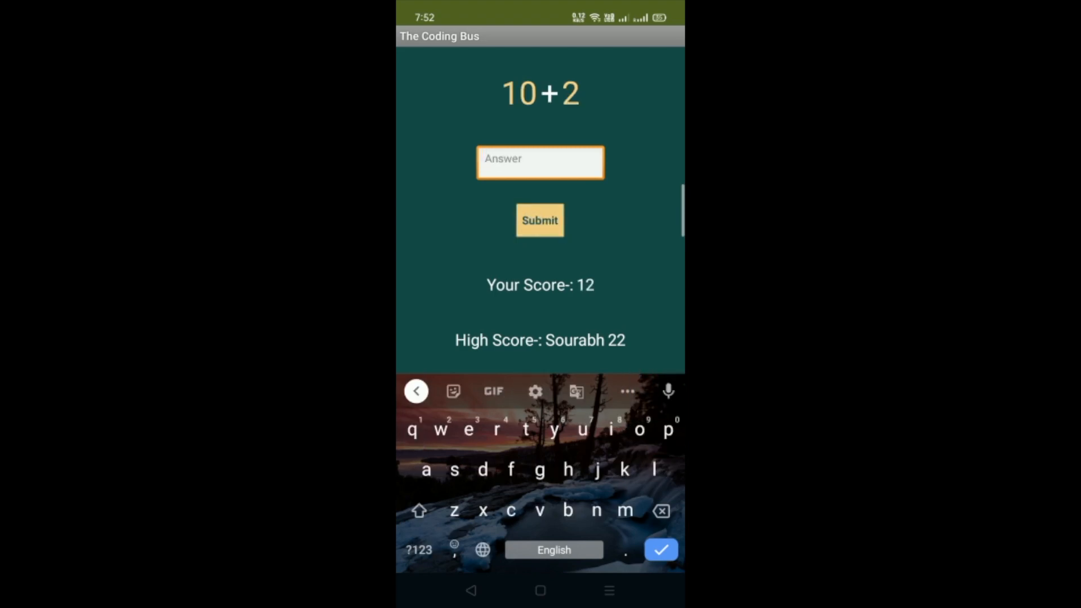
click(540, 221)
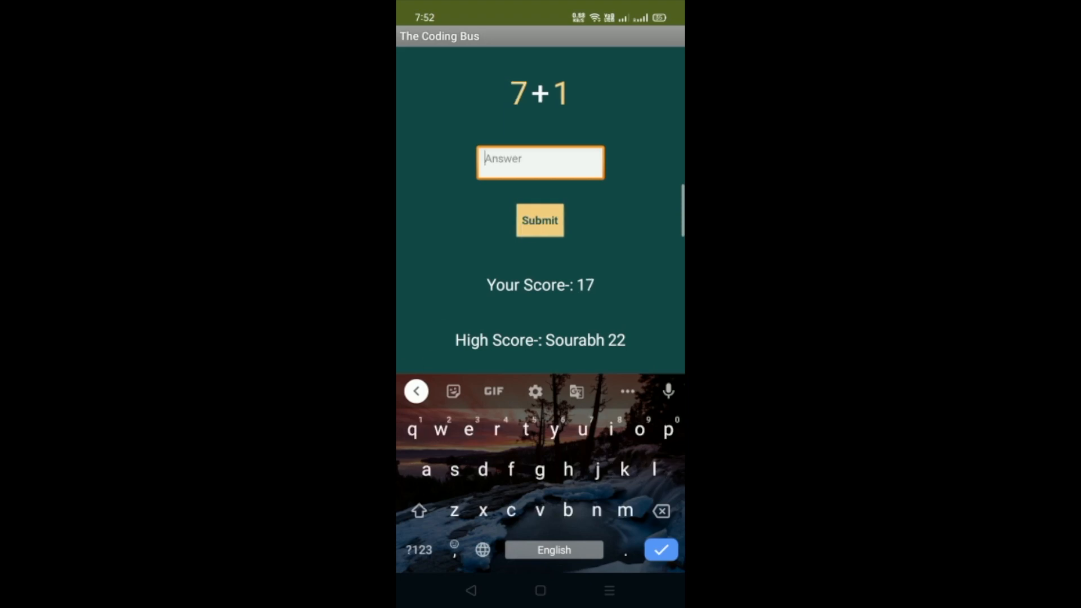
click(540, 221)
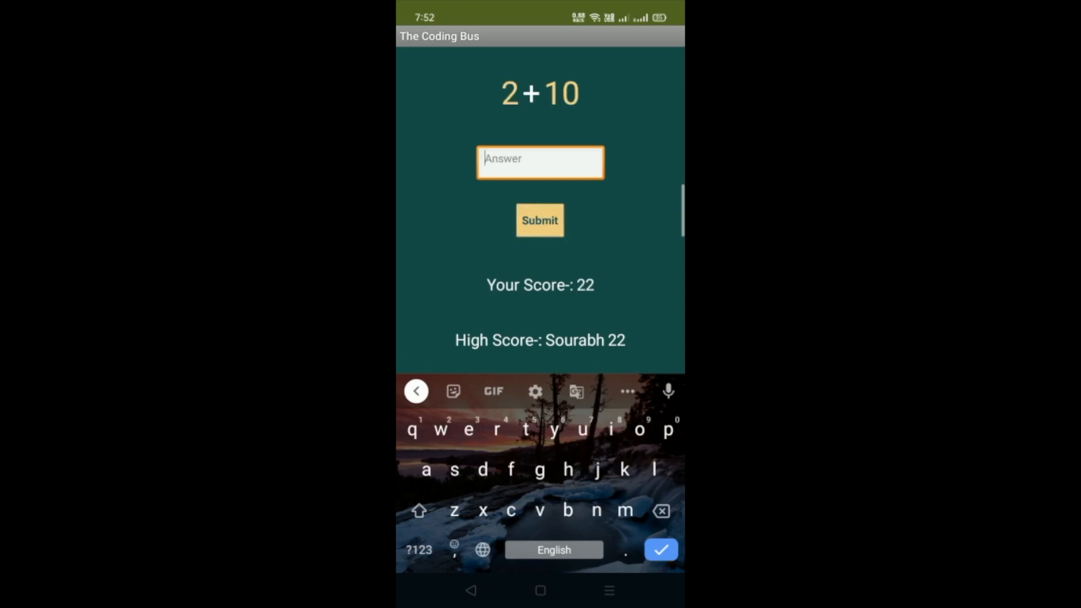
click(419, 549)
text(12)
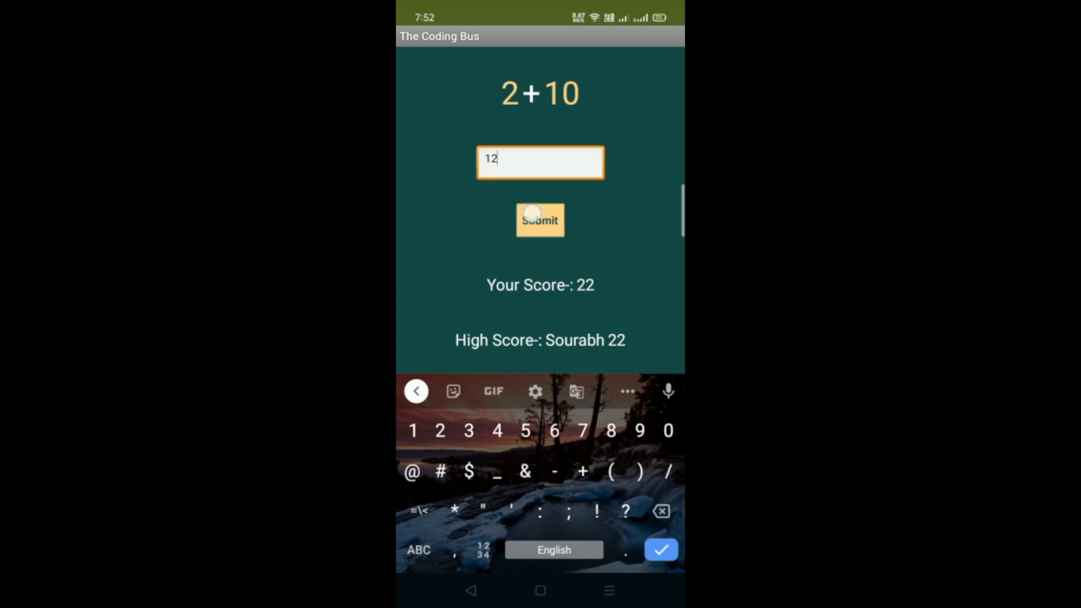
click(540, 220)
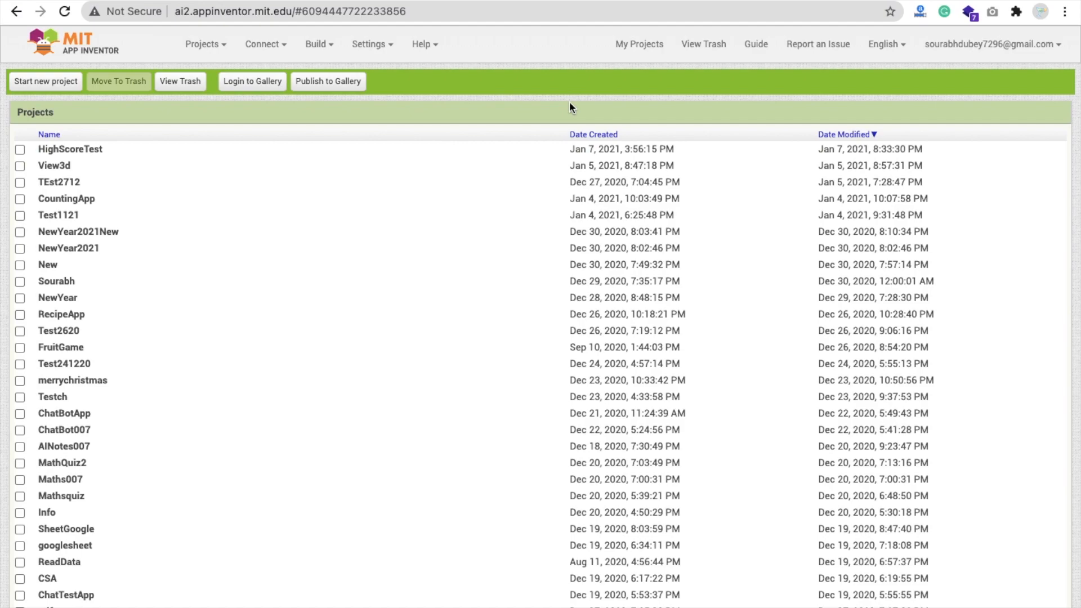
mouse_move(293, 202)
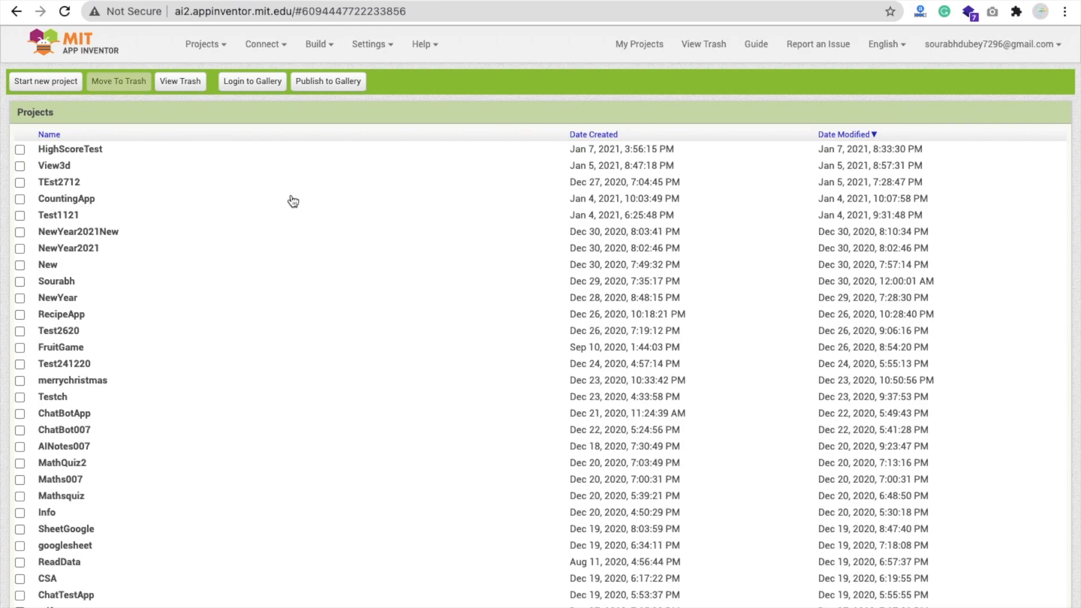
mouse_move(73, 150)
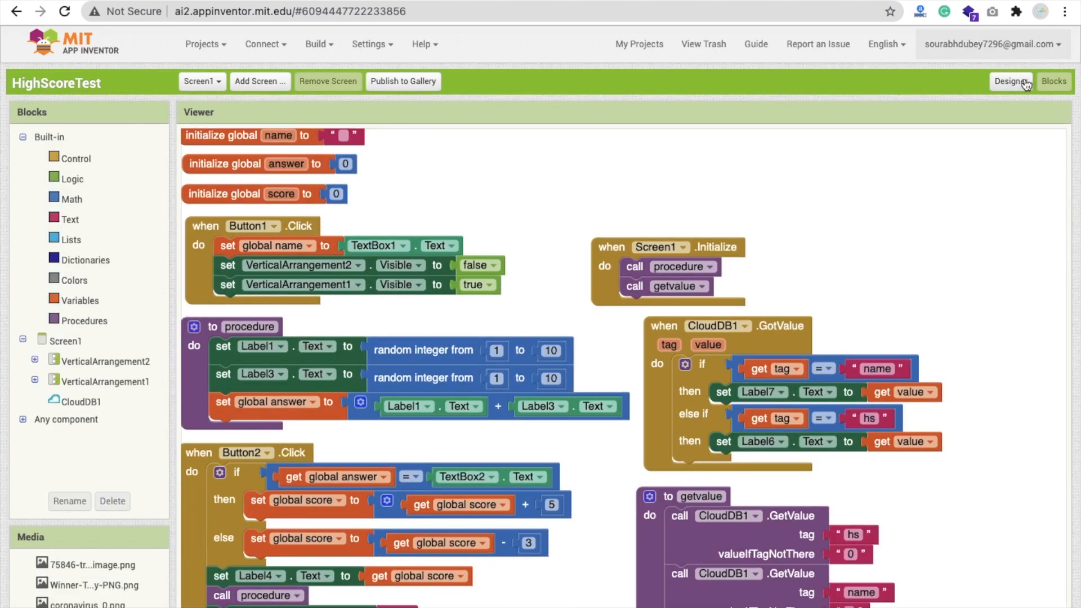
Step: In the Designer, make VerticalArrangement2 visible and select Label14 below the trophy
click(1010, 81)
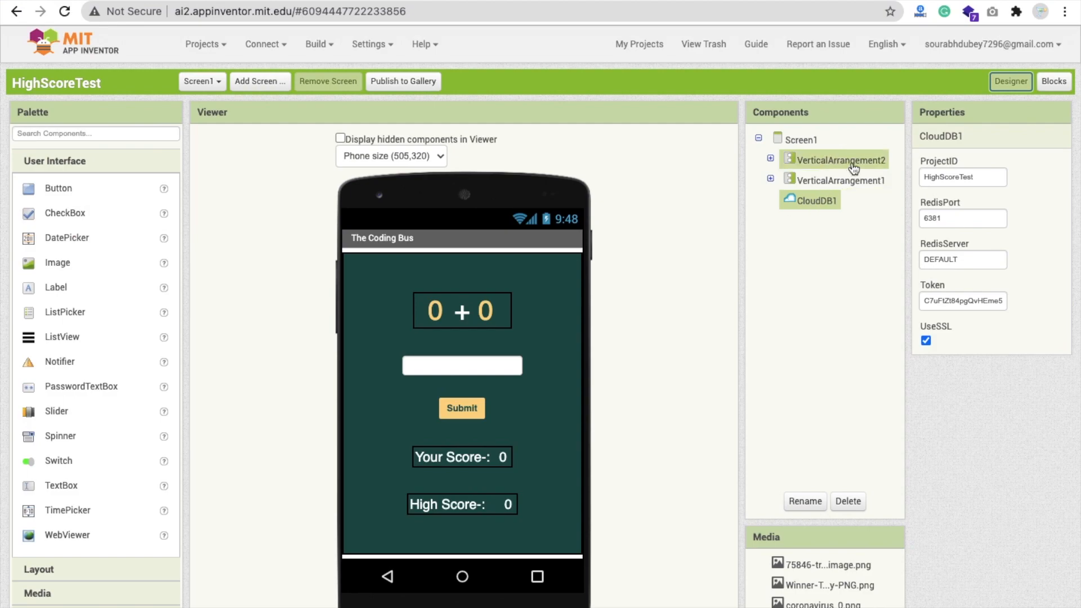
click(841, 181)
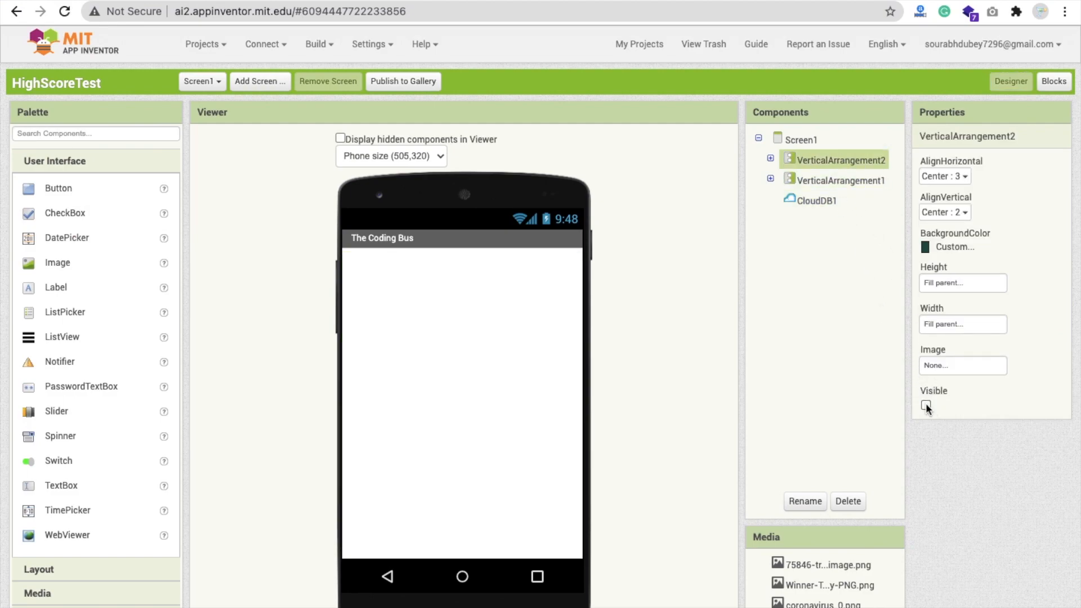
click(926, 405)
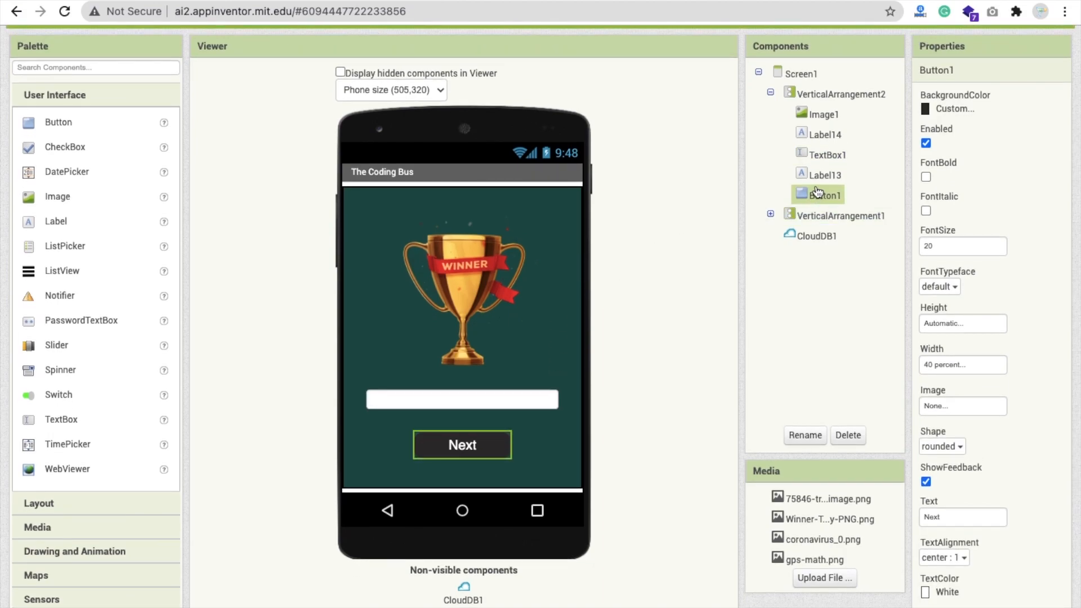
click(824, 135)
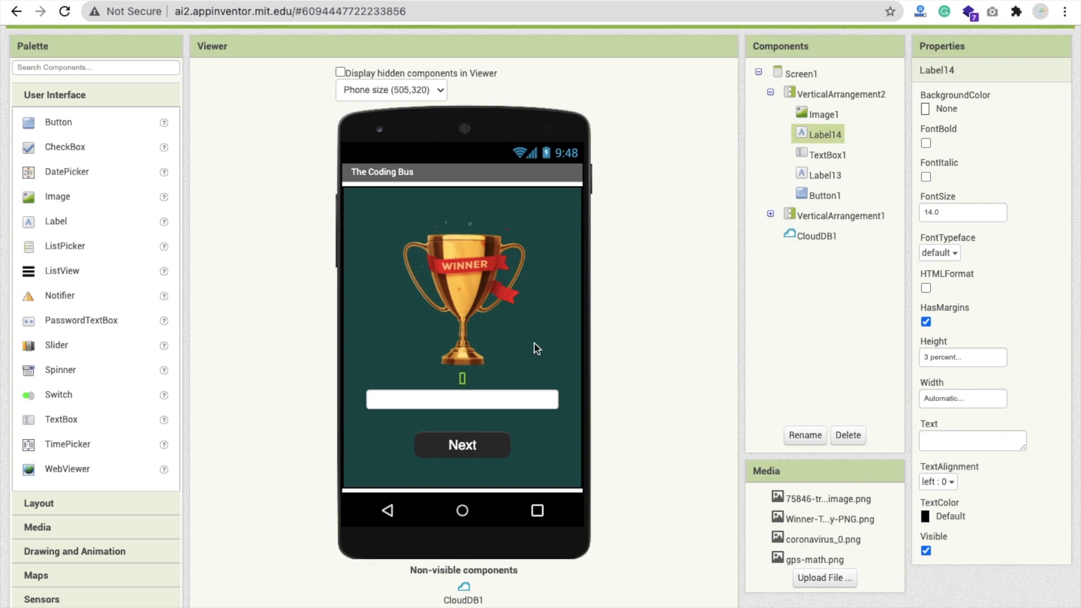
mouse_move(463, 378)
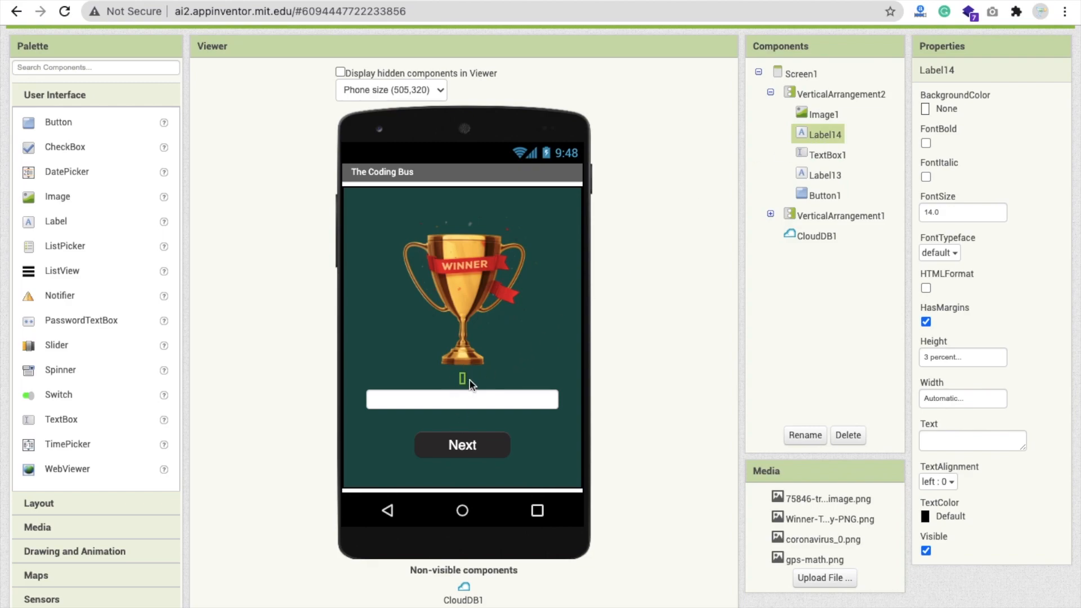
mouse_move(522, 371)
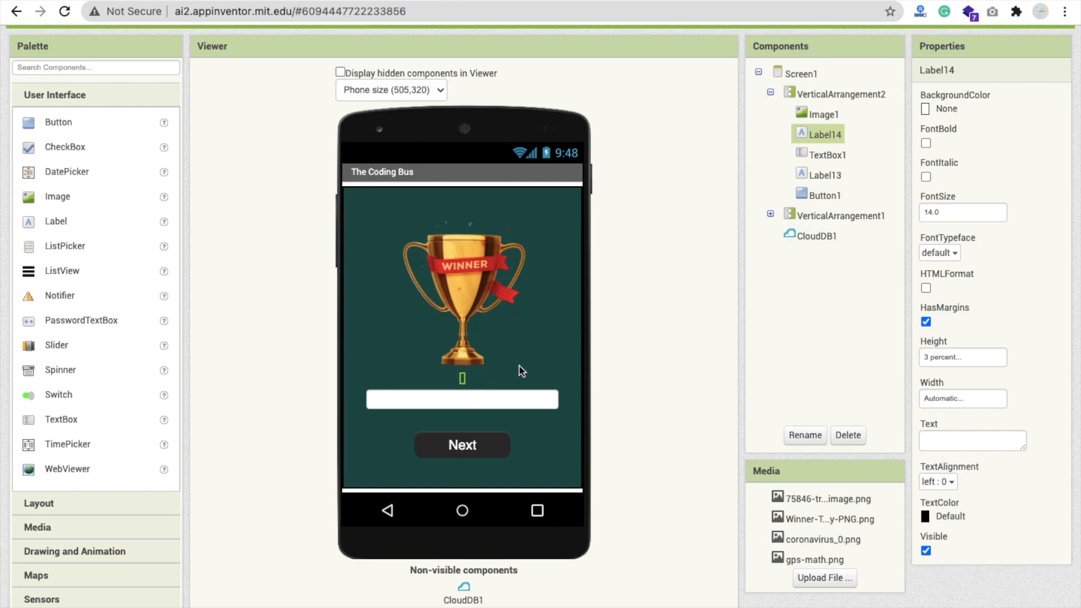
mouse_move(953, 366)
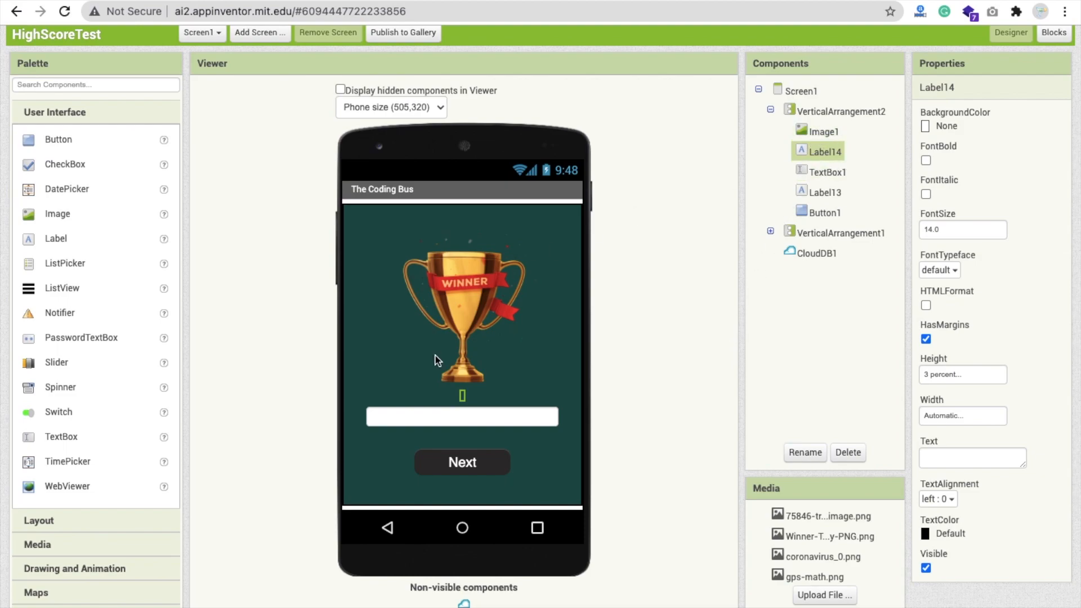
Step: Make the quiz layout visible and inspect the question box and Submit button
click(826, 171)
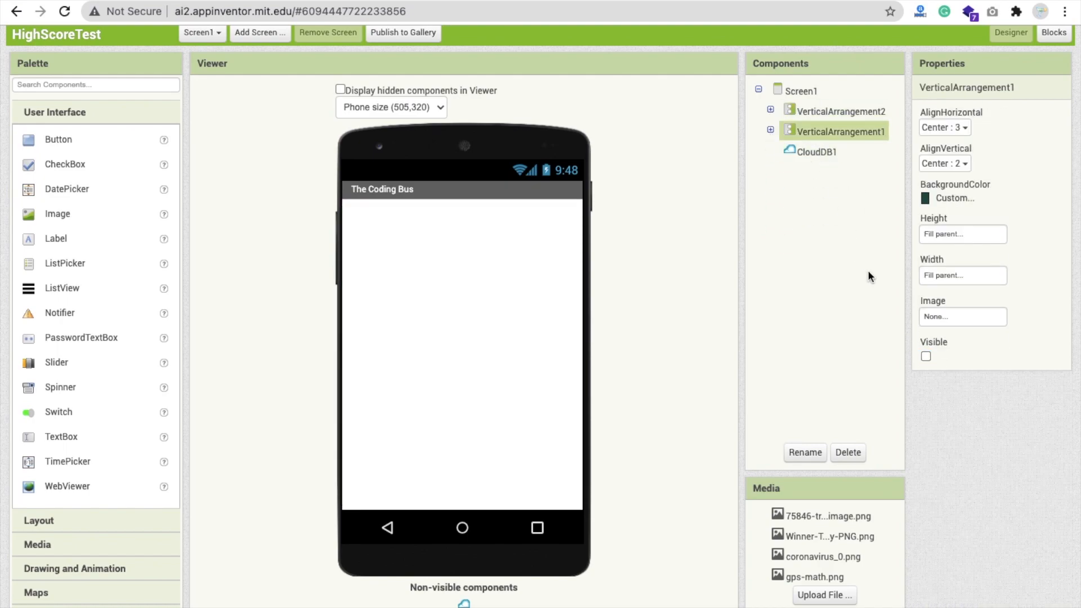
click(926, 357)
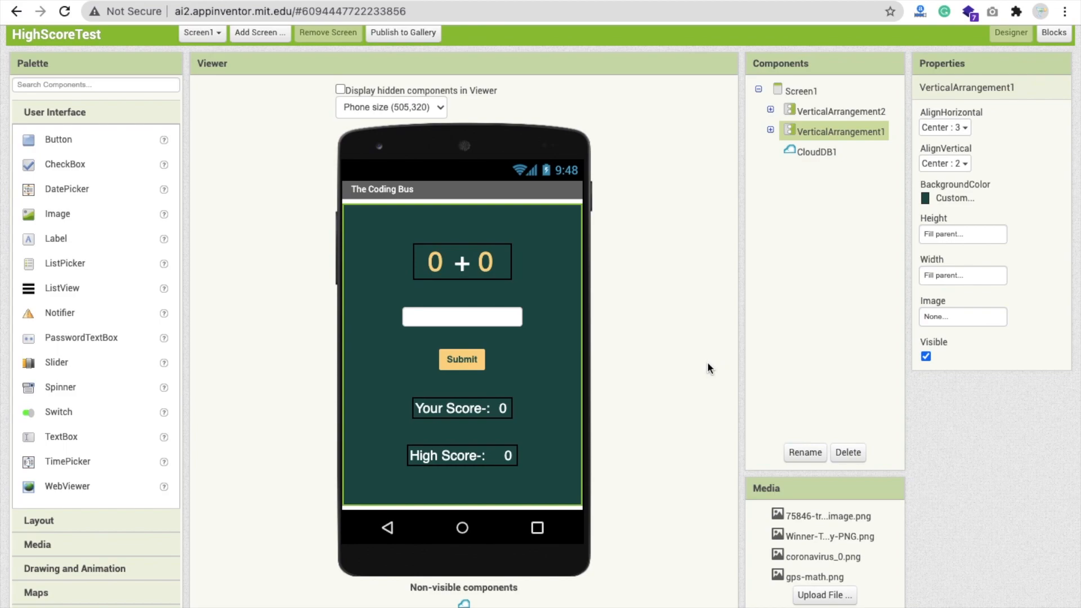
click(836, 111)
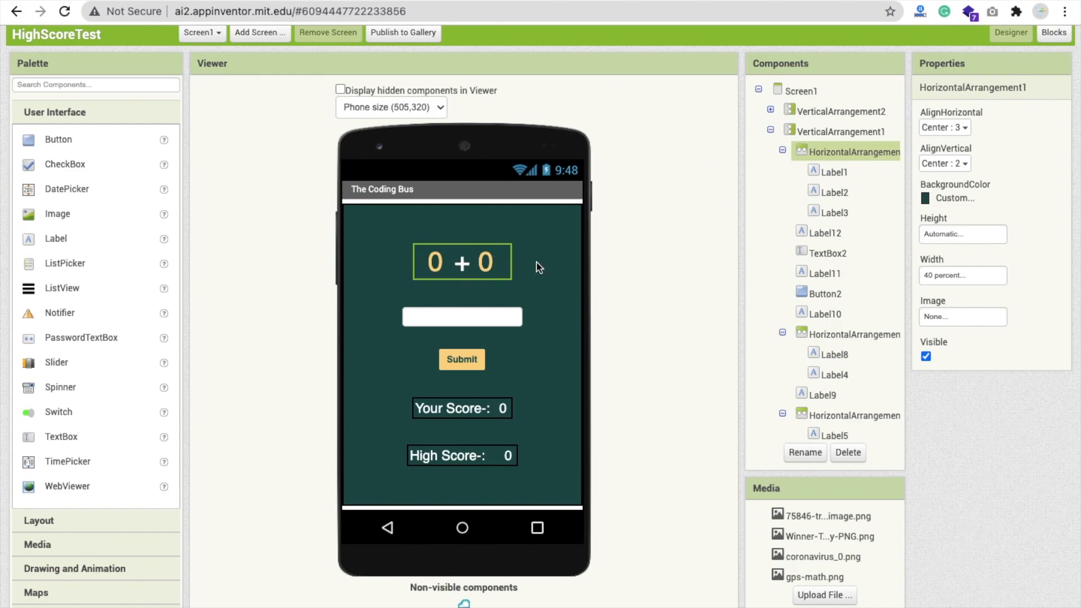
mouse_move(495, 264)
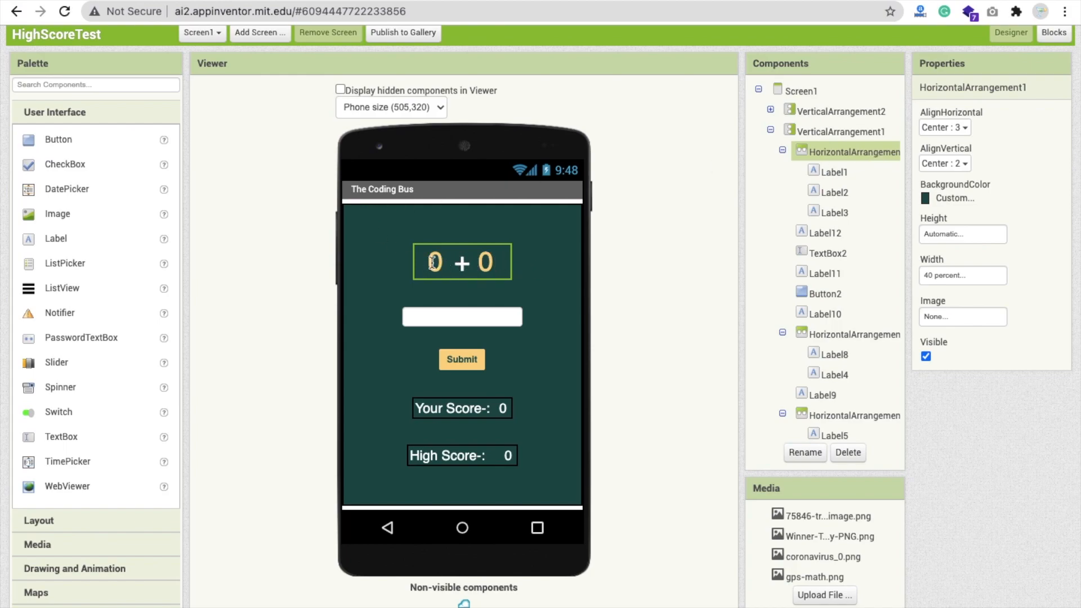
click(832, 171)
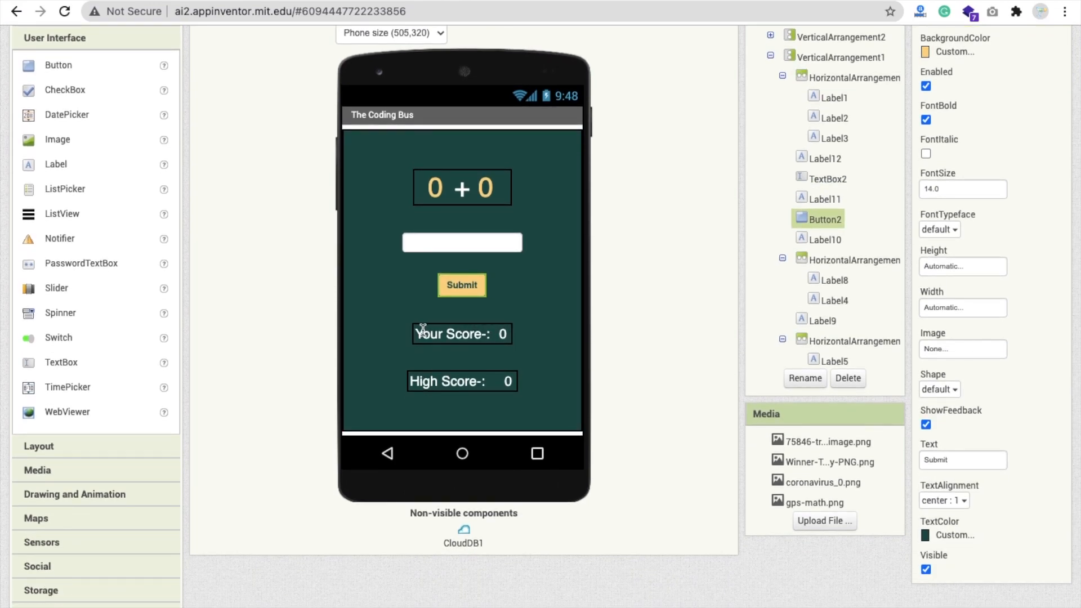
Step: Inspect the score label's properties, then switch to the Blocks editor
click(833, 300)
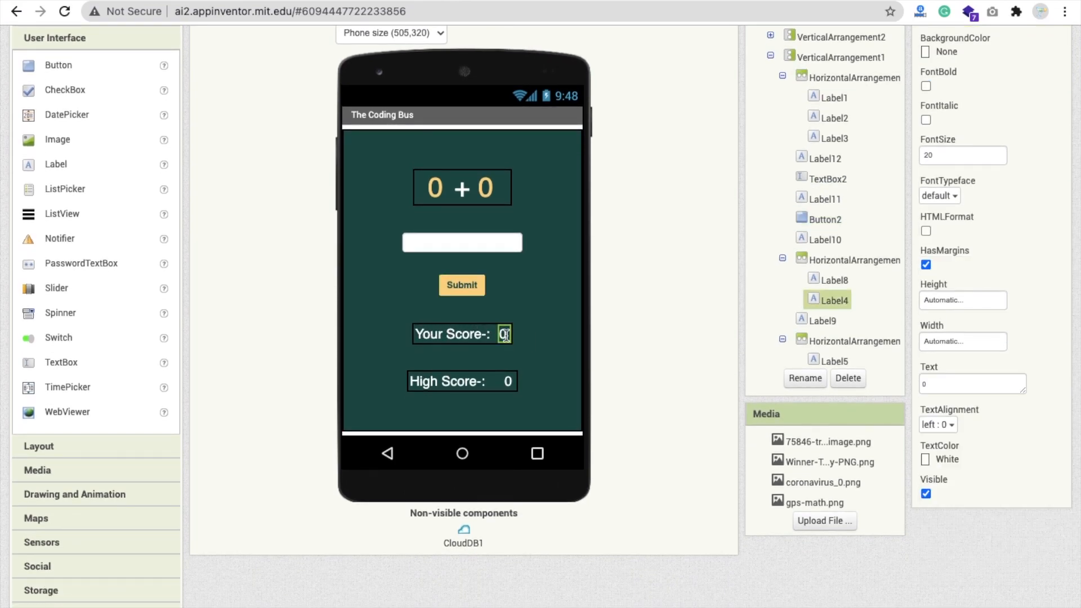
scroll(down, 3)
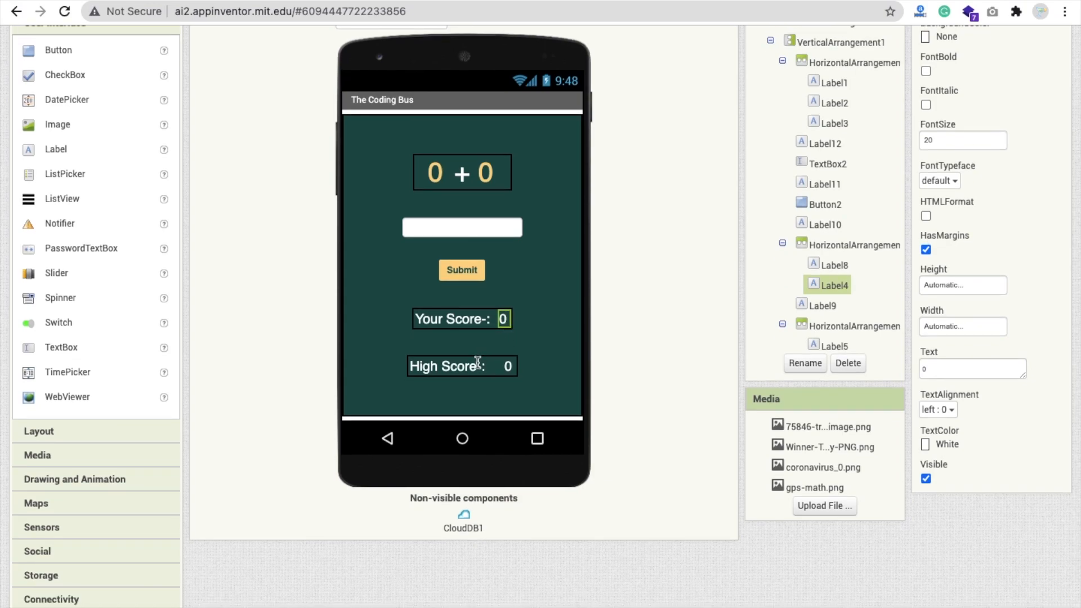
mouse_move(462, 366)
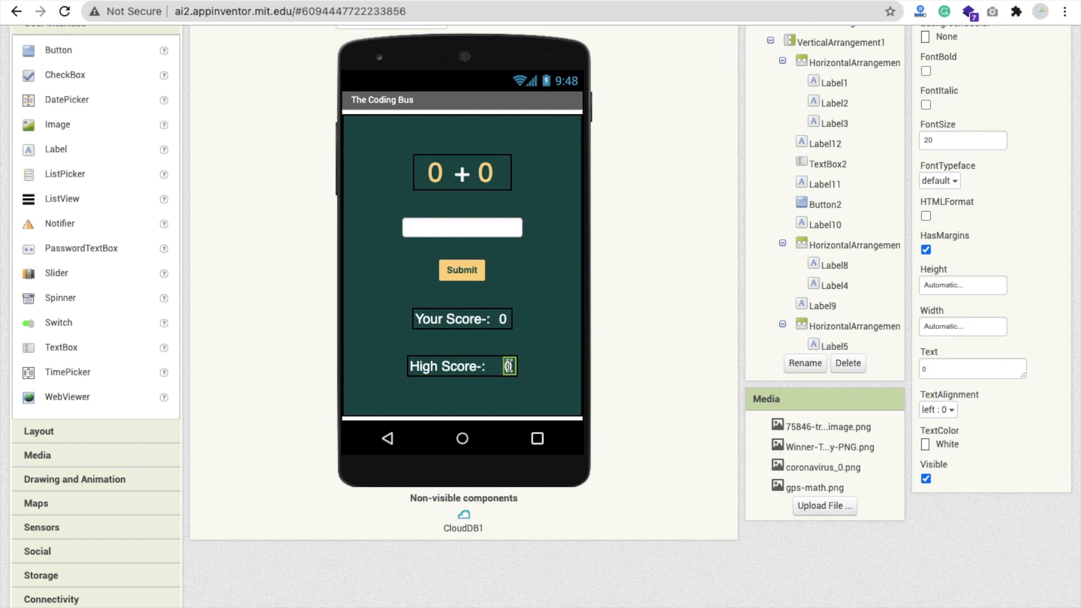
mouse_move(604, 316)
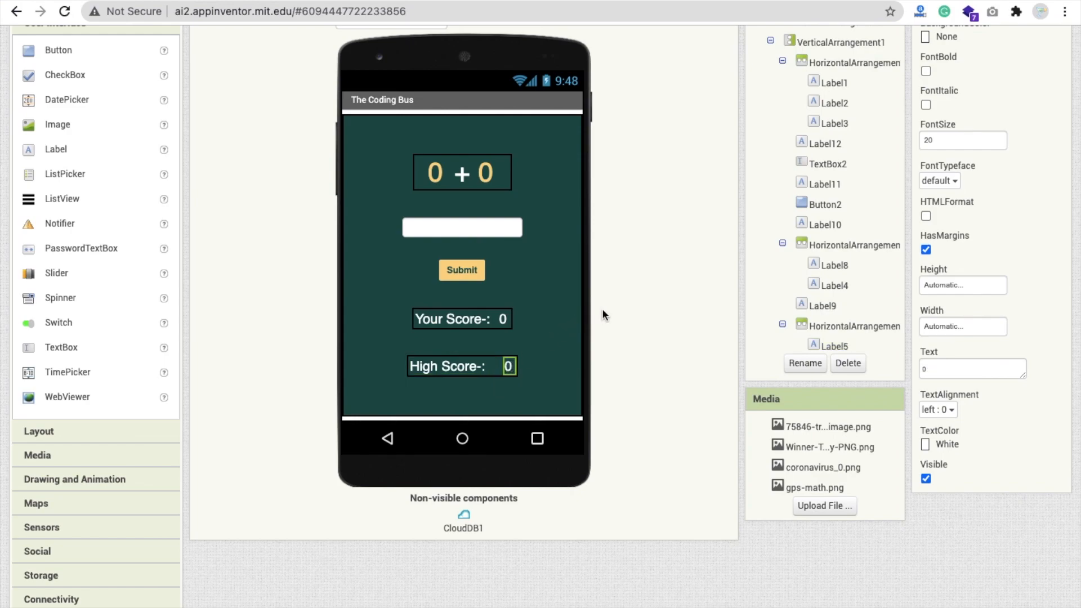
scroll(up, 3)
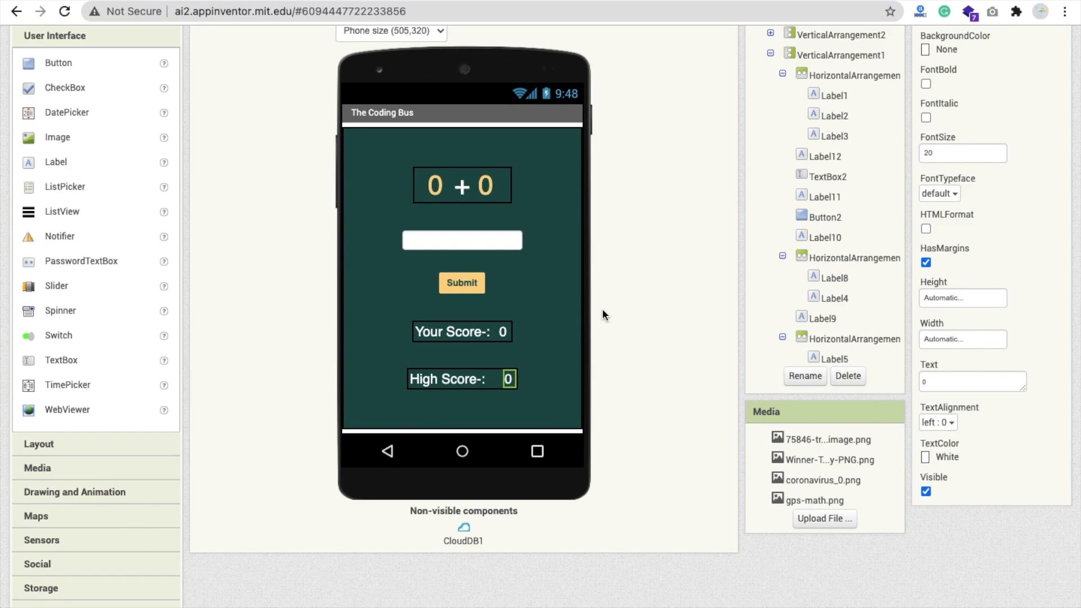
mouse_move(467, 384)
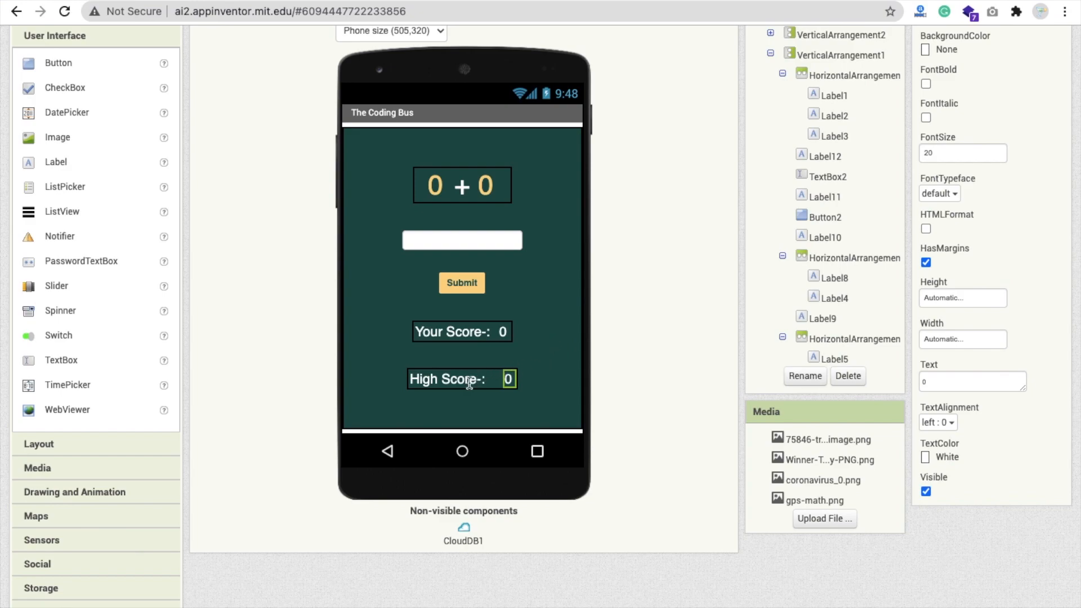
scroll(up, 3)
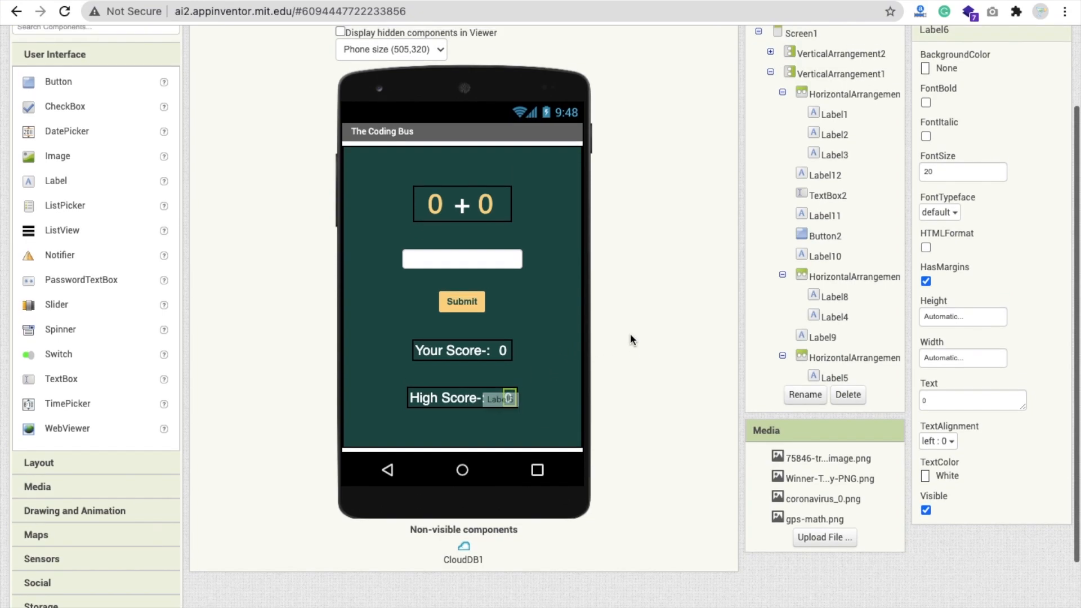
scroll(up, 3)
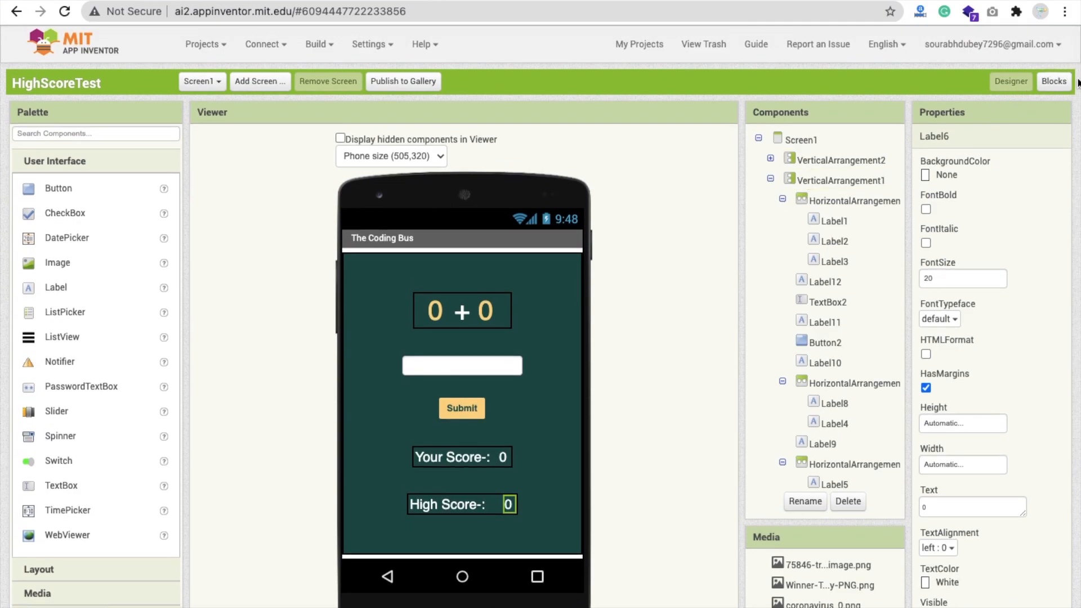
click(1053, 81)
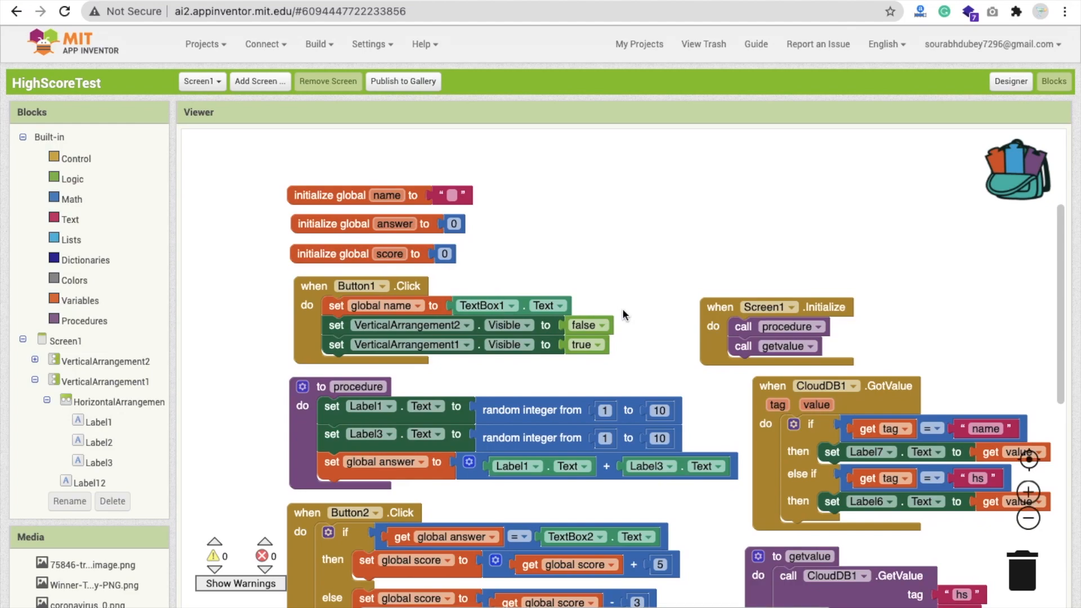
scroll(down, 3)
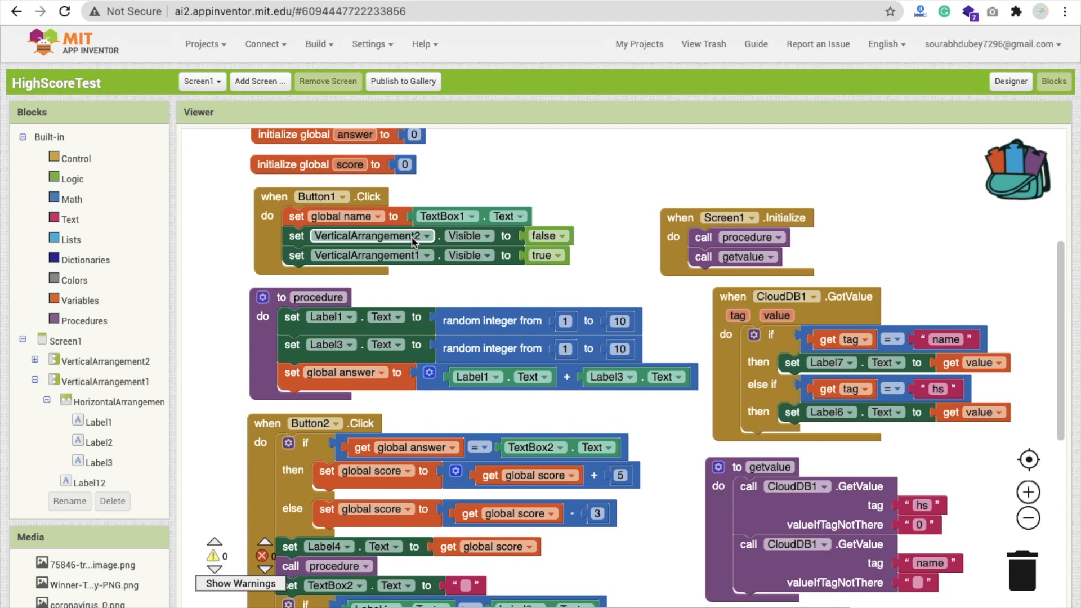
mouse_move(406, 264)
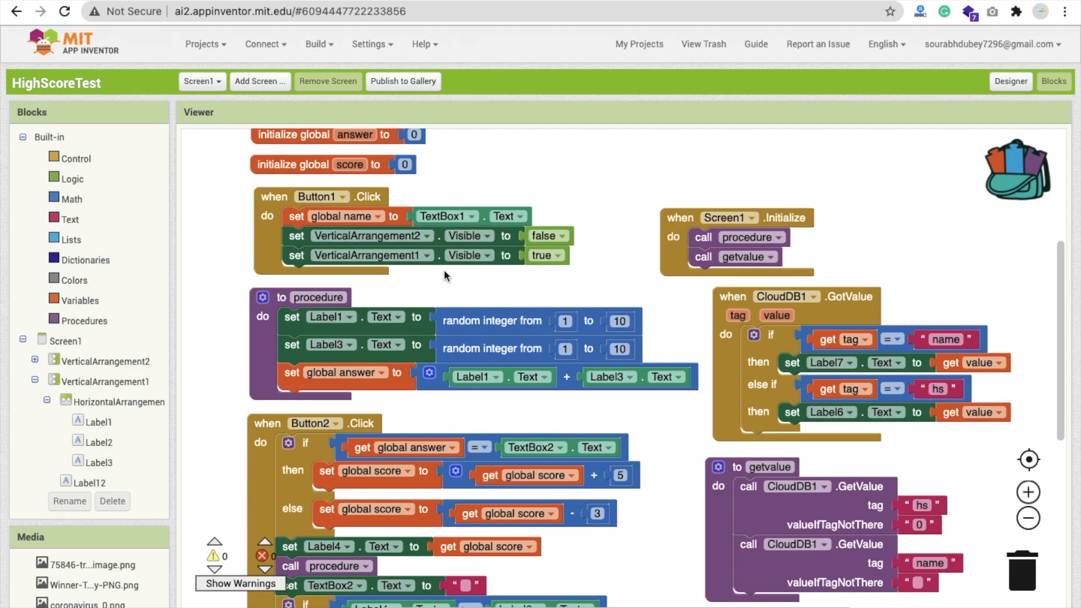
scroll(down, 3)
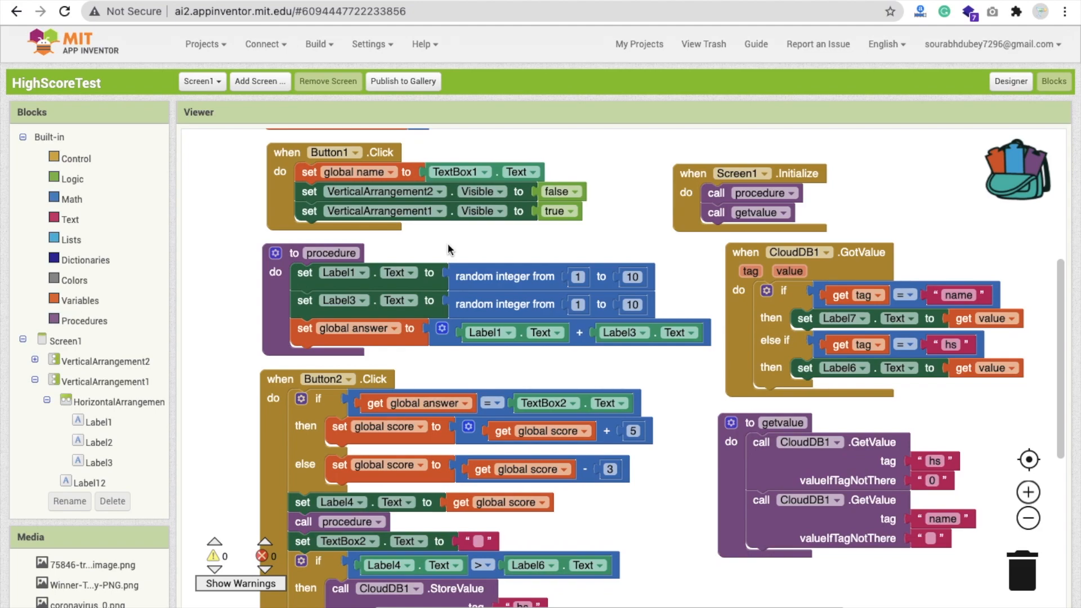
mouse_move(623, 293)
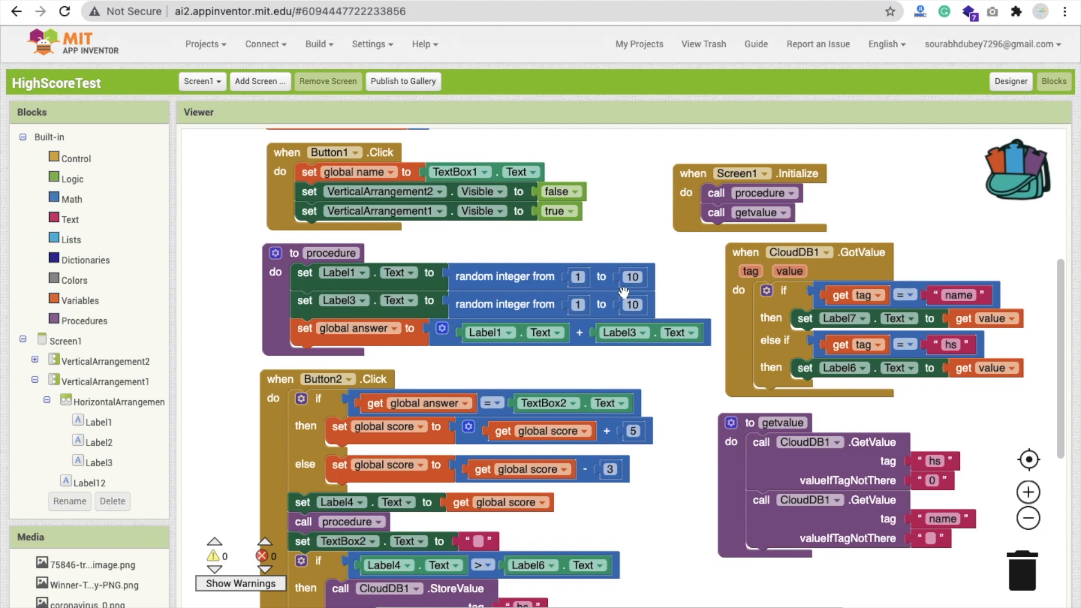
mouse_move(522, 256)
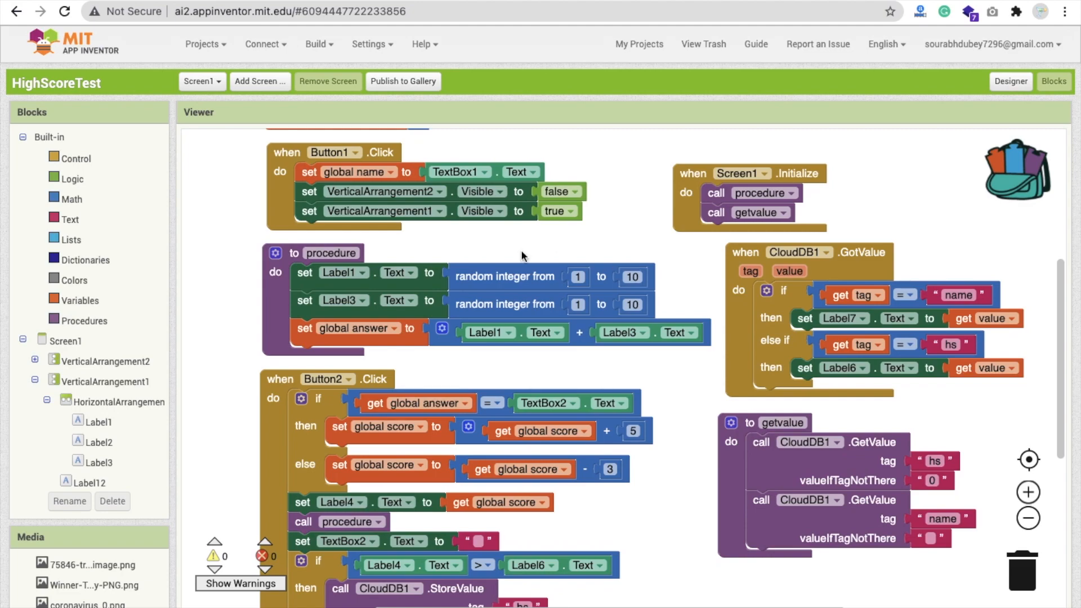
mouse_move(548, 268)
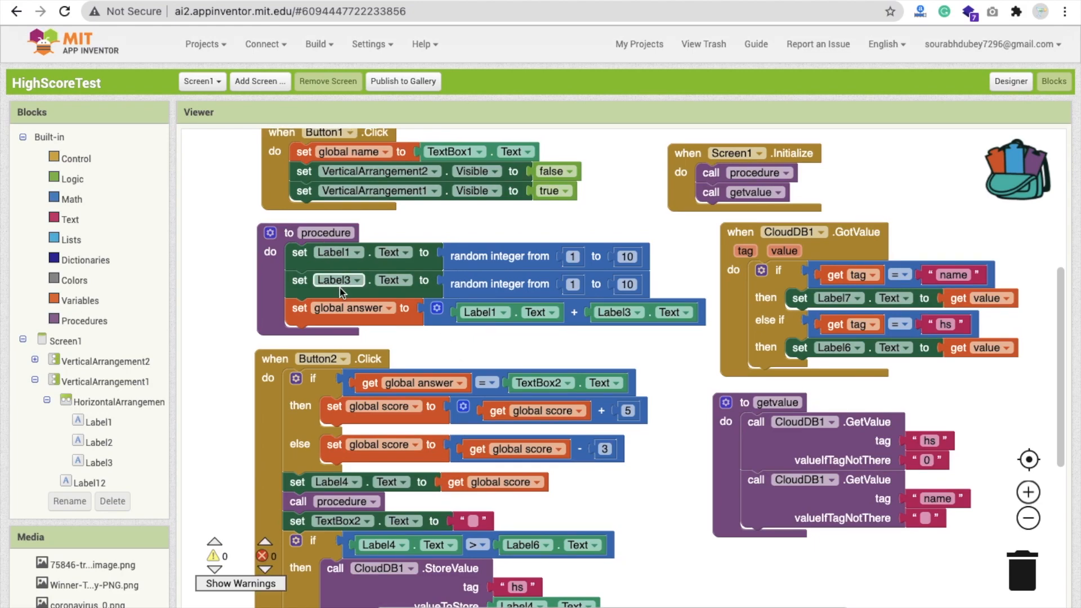
mouse_move(412, 348)
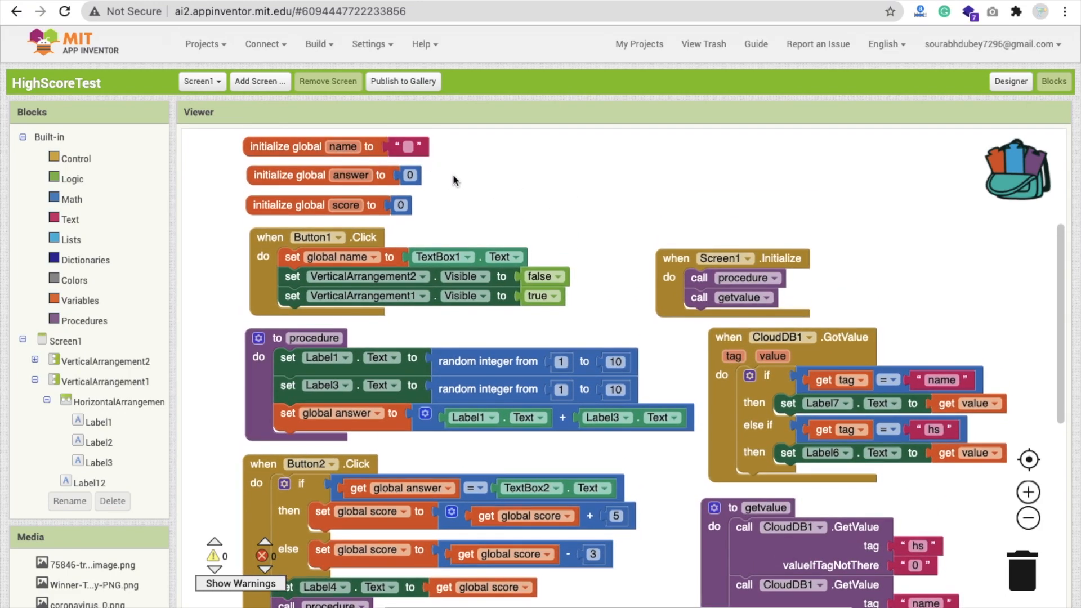
Step: Scroll through Button2.Click to its CloudDB StoreValue blocks and final getvalue call
scroll(down, 3)
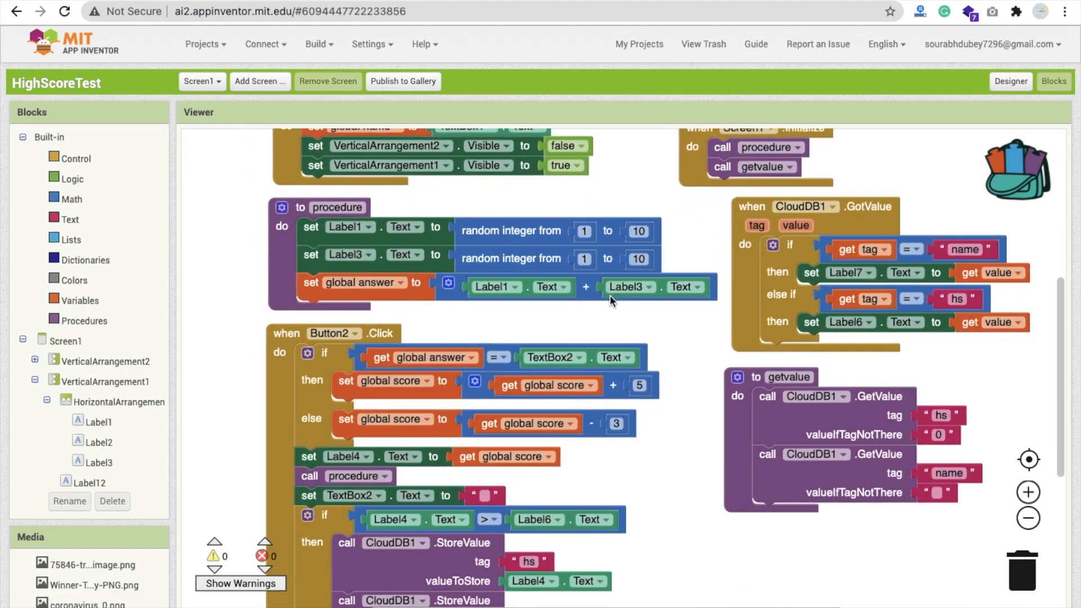
scroll(down, 3)
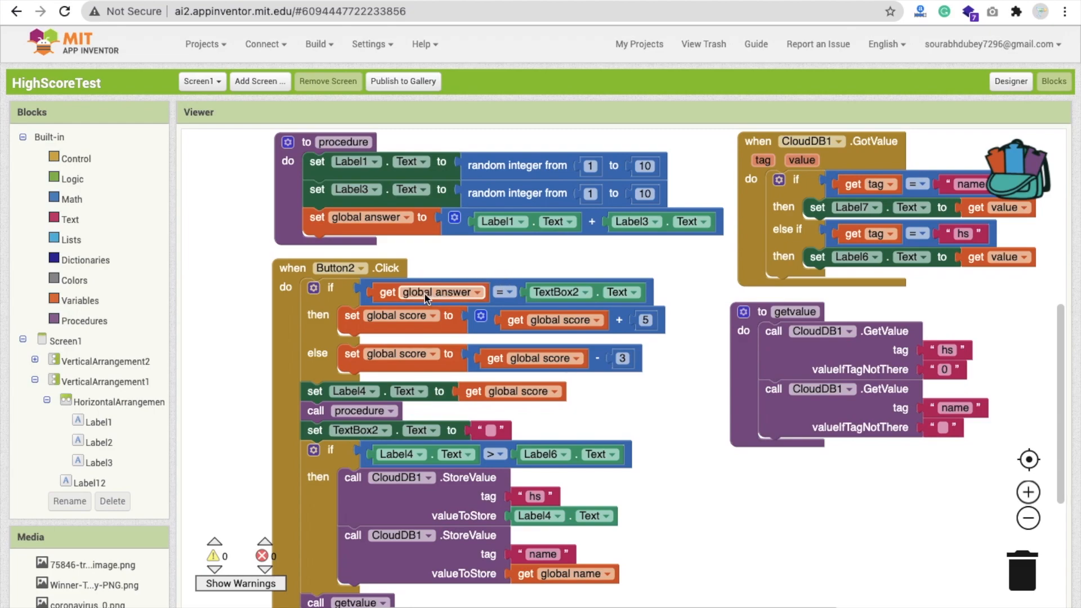
mouse_move(538, 260)
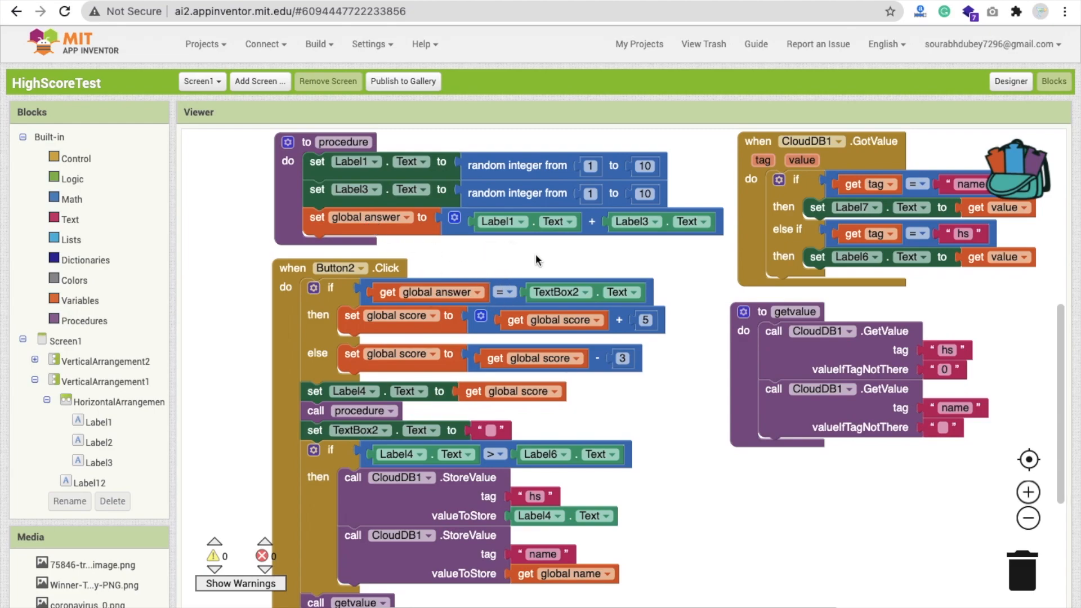
mouse_move(544, 345)
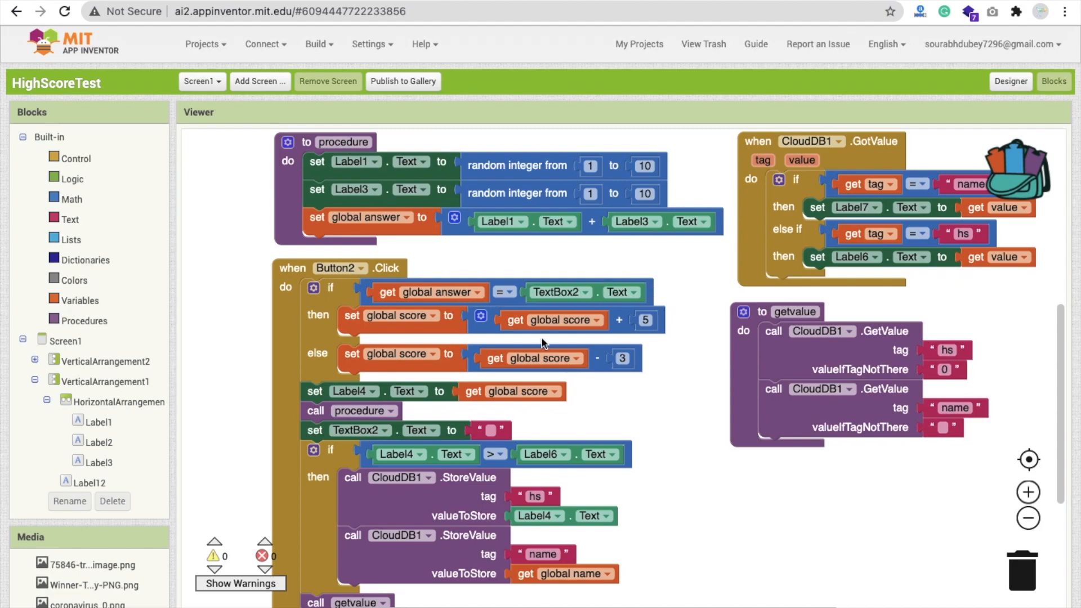
scroll(down, 3)
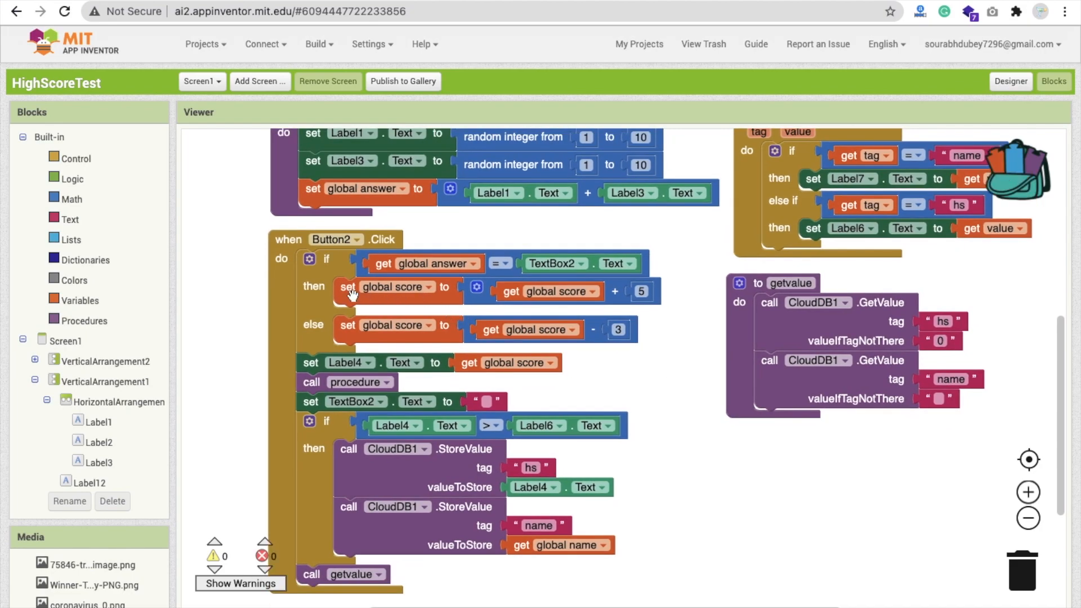
mouse_move(548, 291)
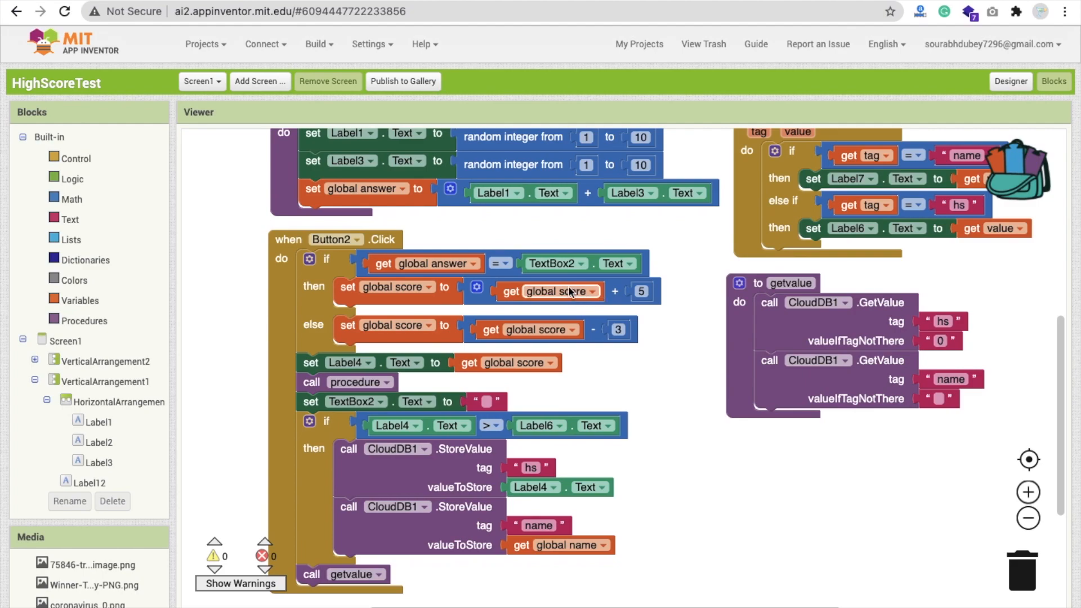
mouse_move(665, 346)
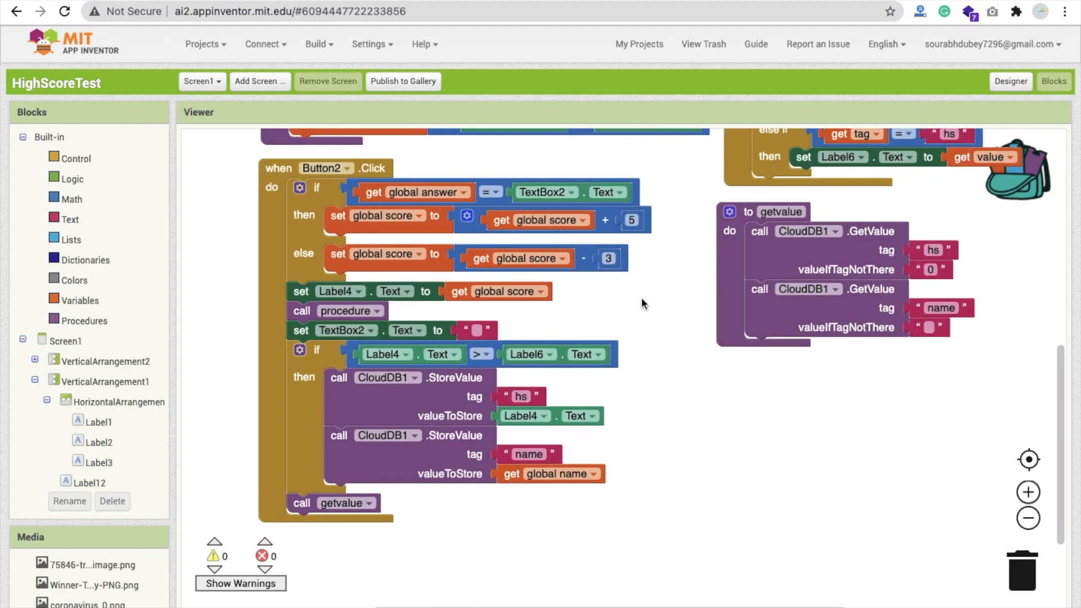
mouse_move(461, 291)
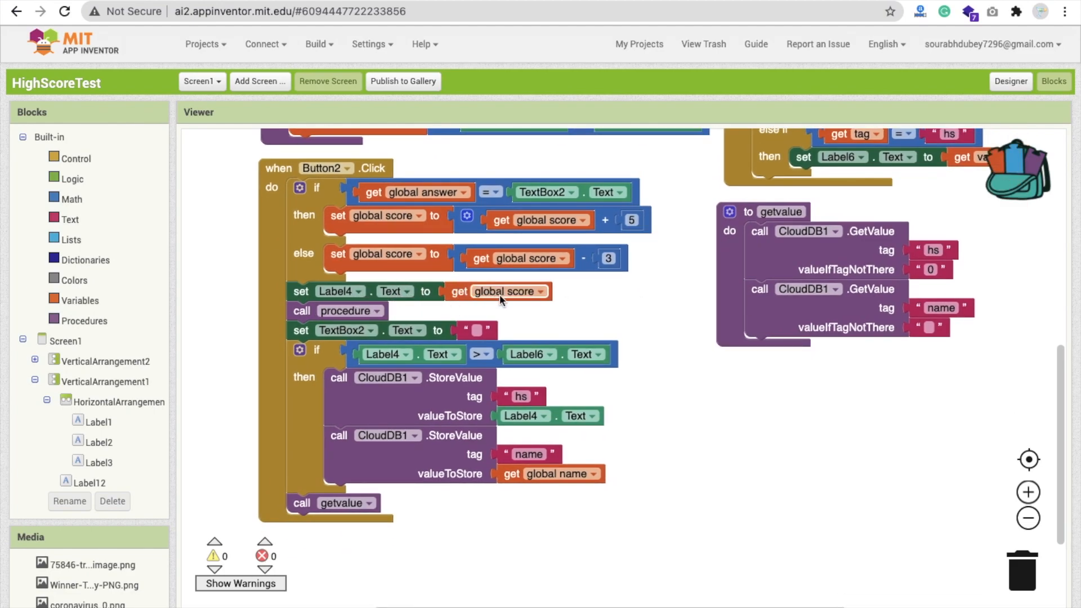
mouse_move(559, 306)
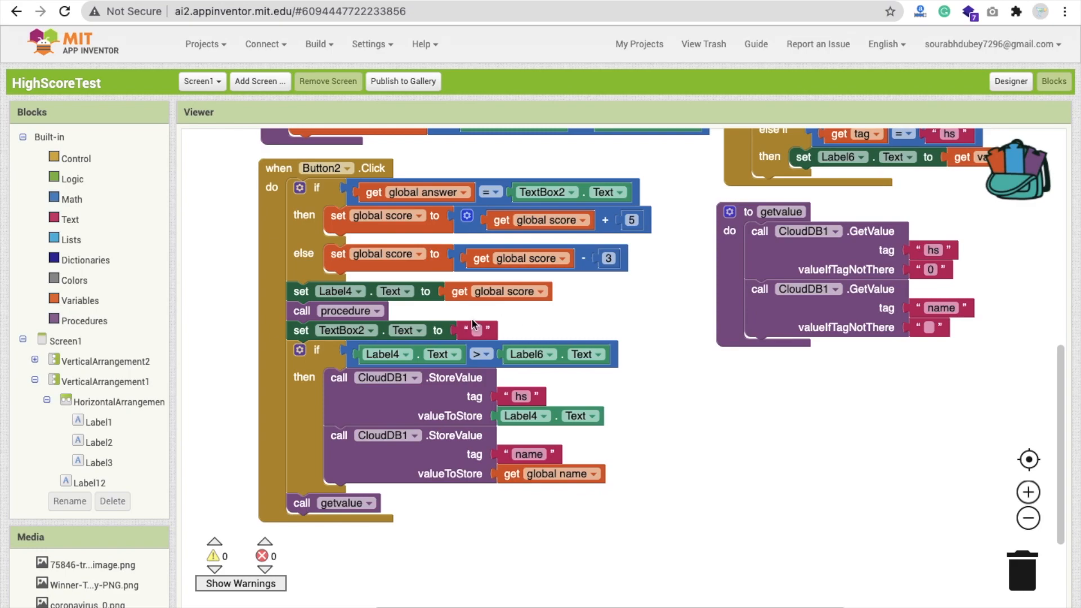
mouse_move(323, 319)
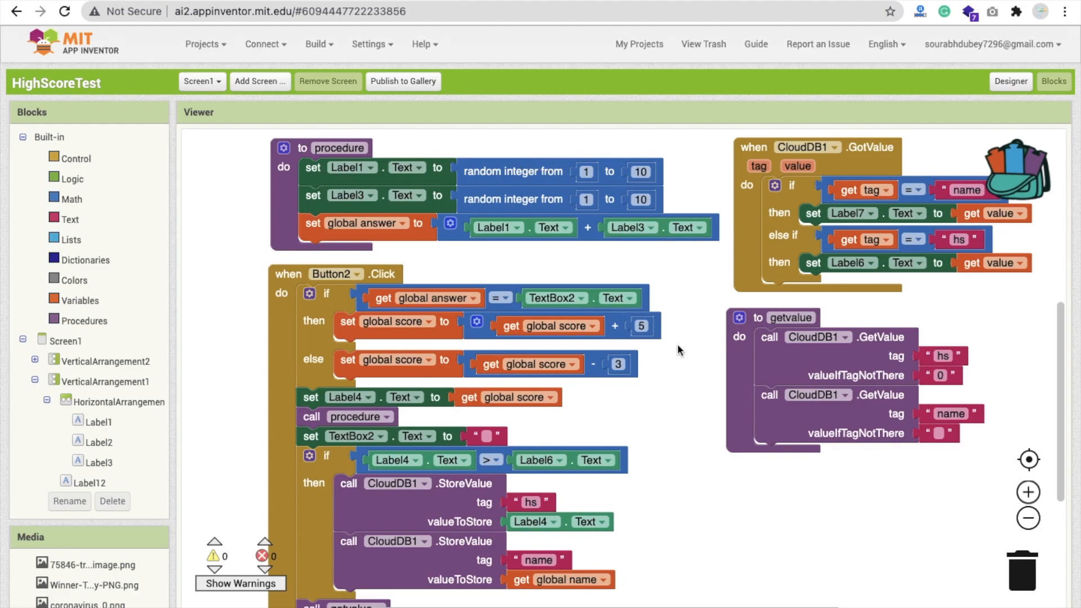
scroll(down, 3)
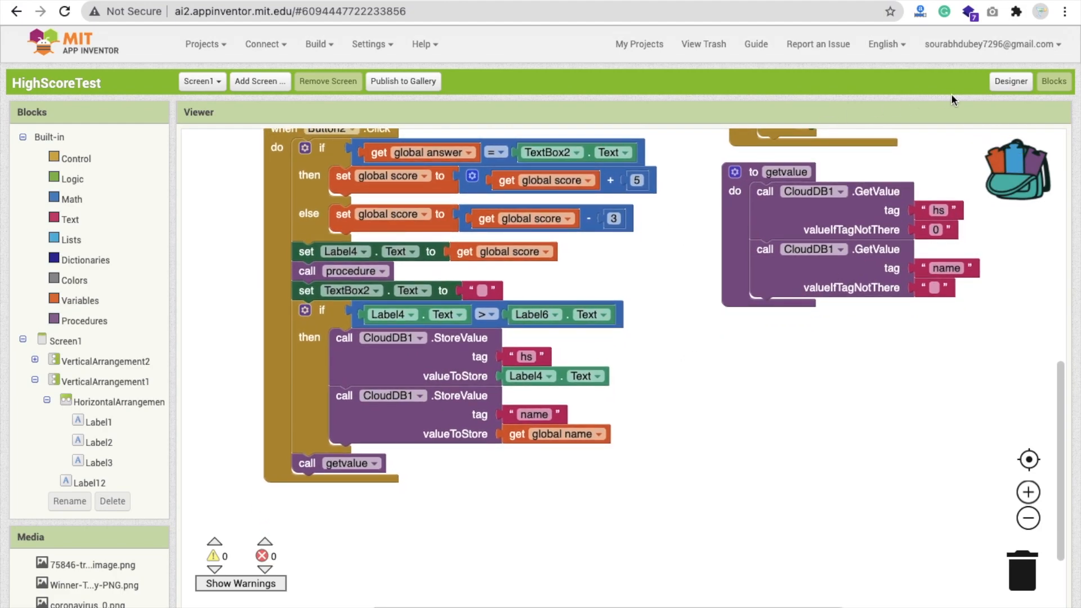
click(1010, 80)
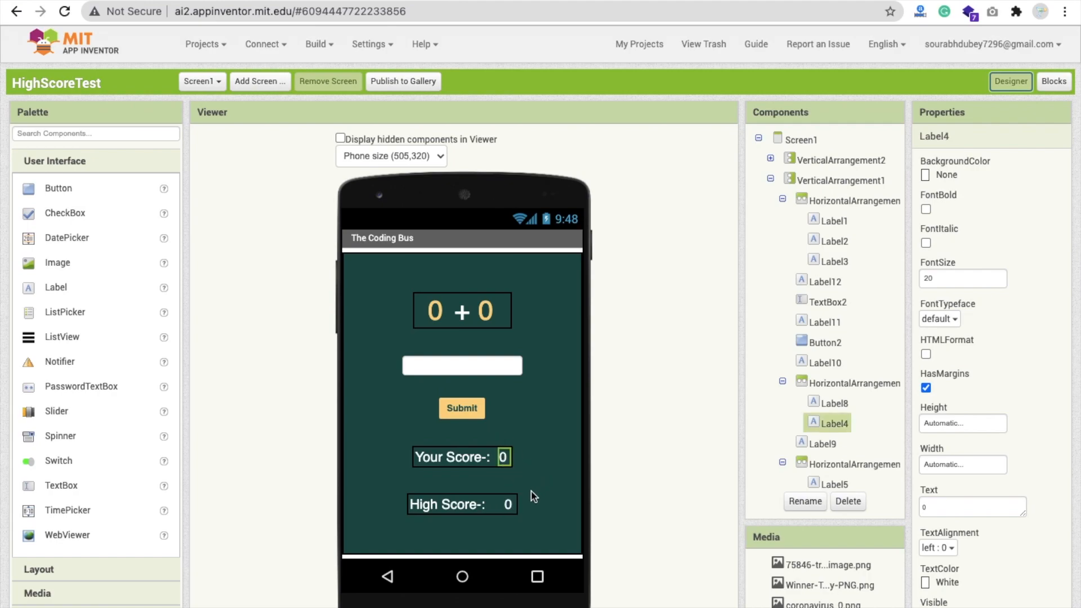
click(510, 504)
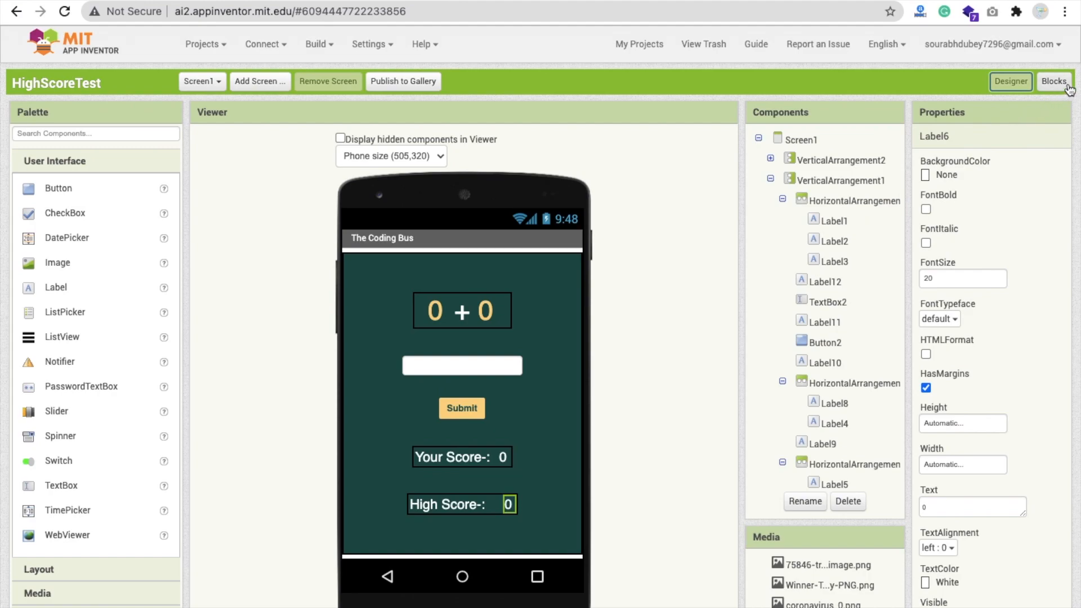
click(1054, 81)
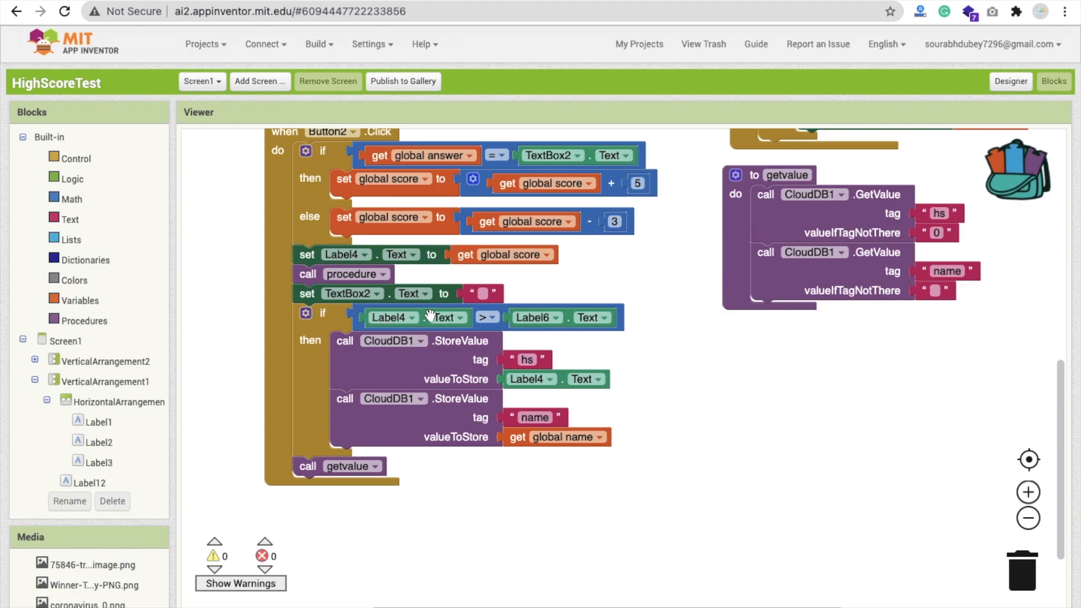
mouse_move(460, 325)
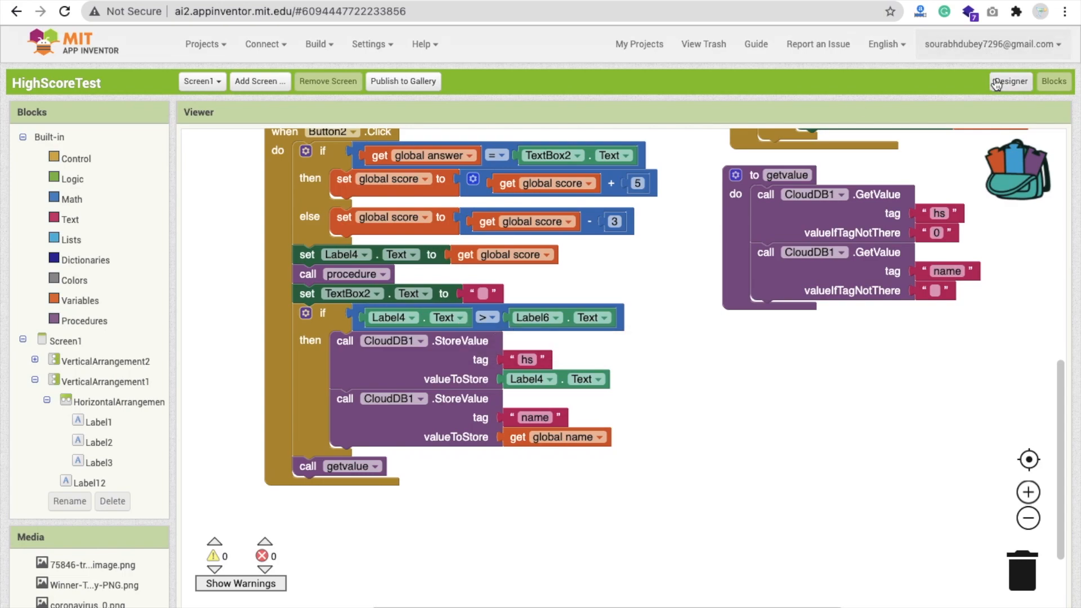
click(1010, 81)
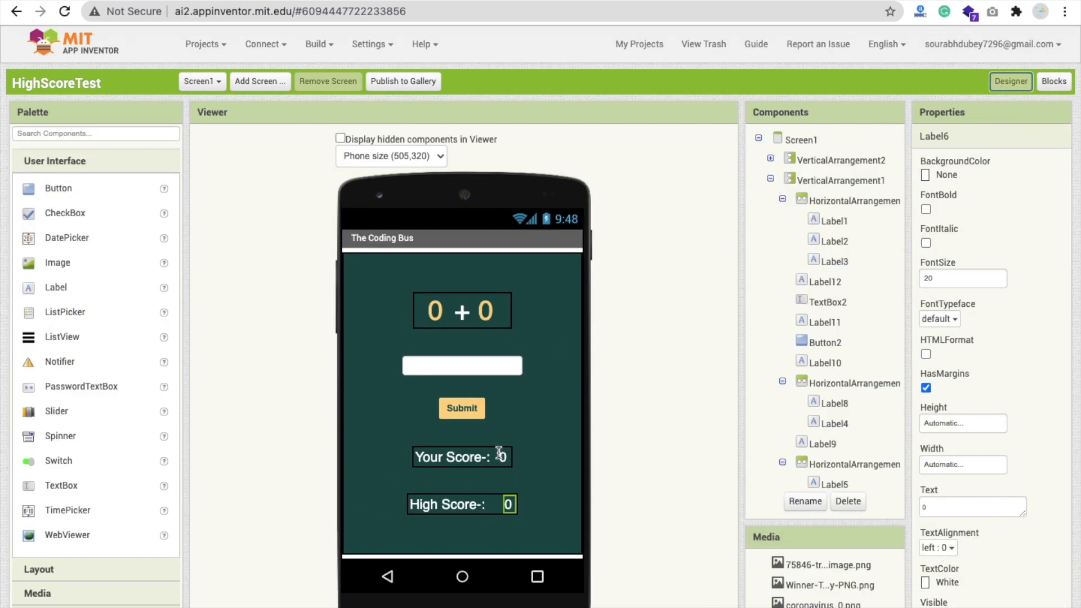
mouse_move(977, 133)
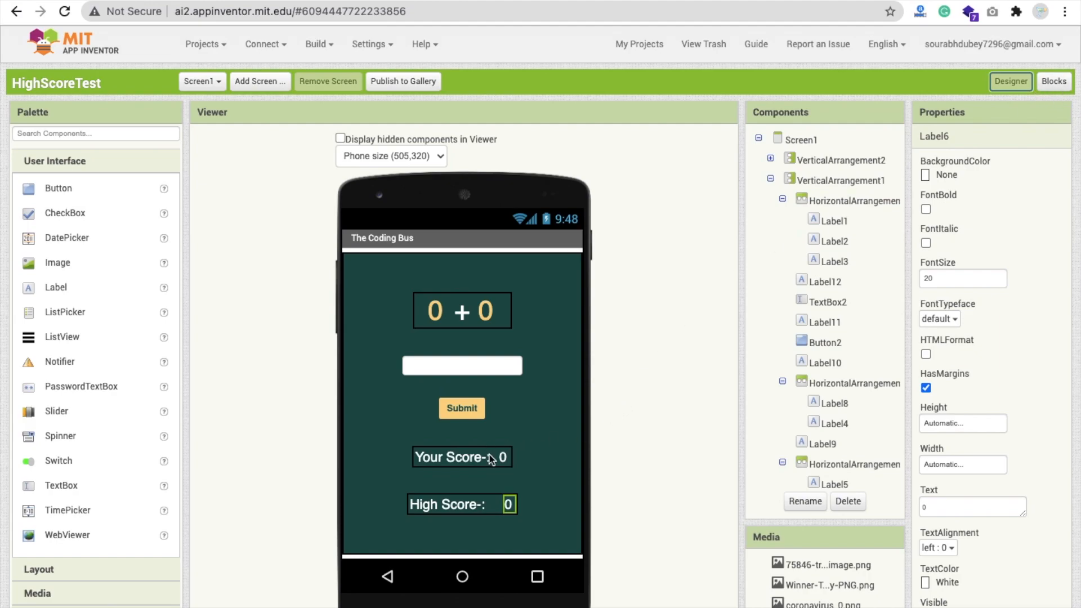
click(1053, 81)
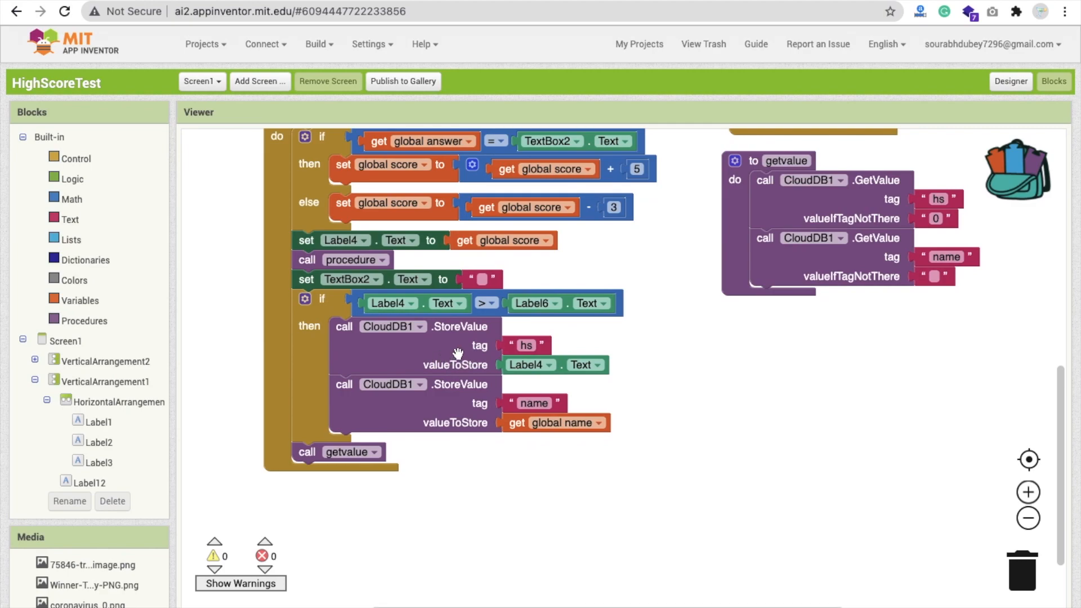
mouse_move(477, 351)
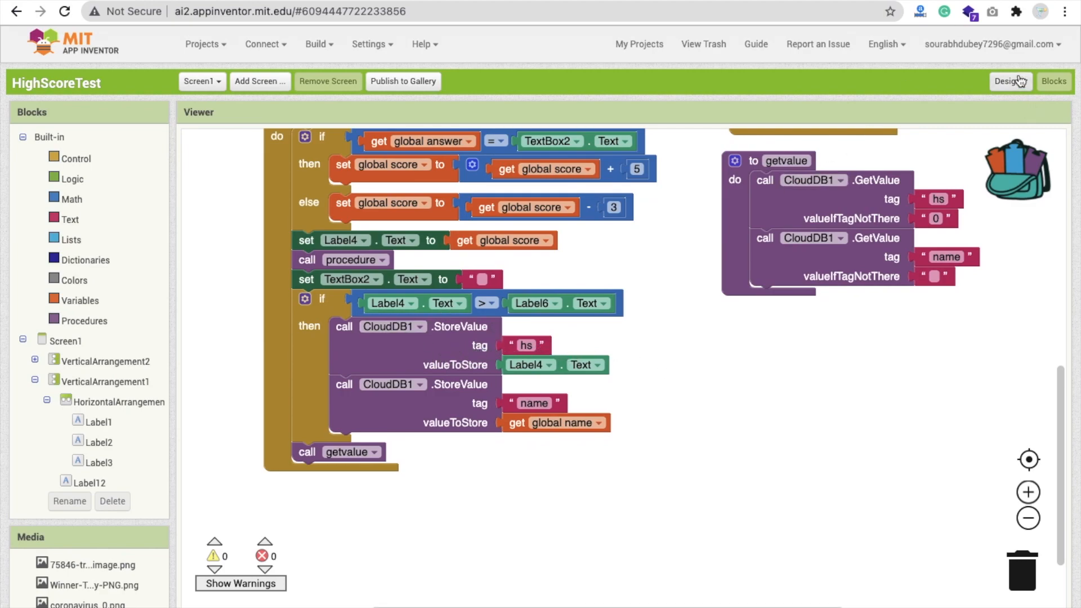
click(1007, 81)
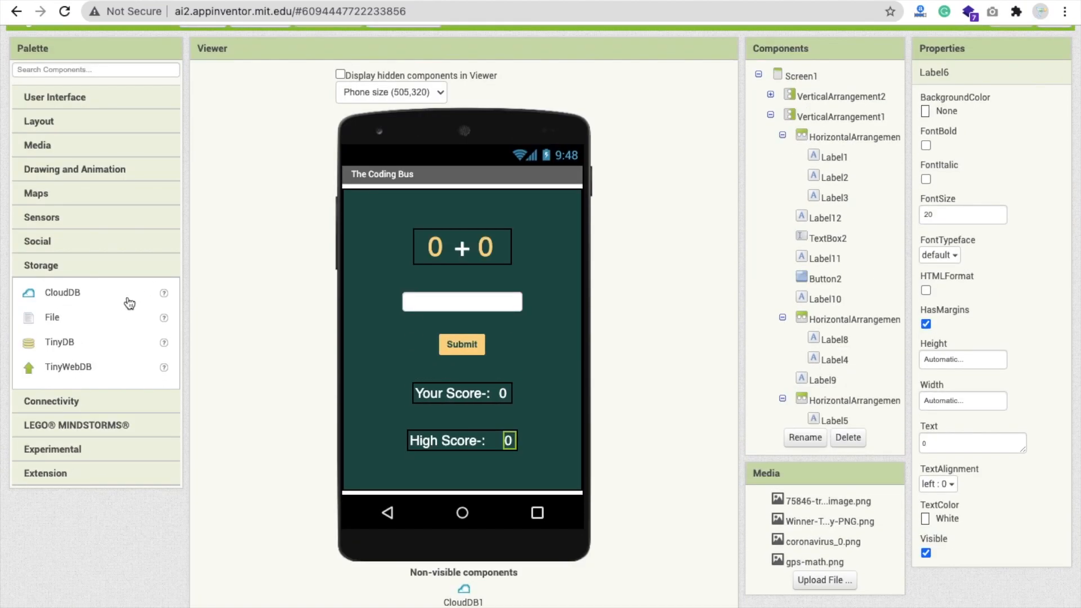
click(835, 116)
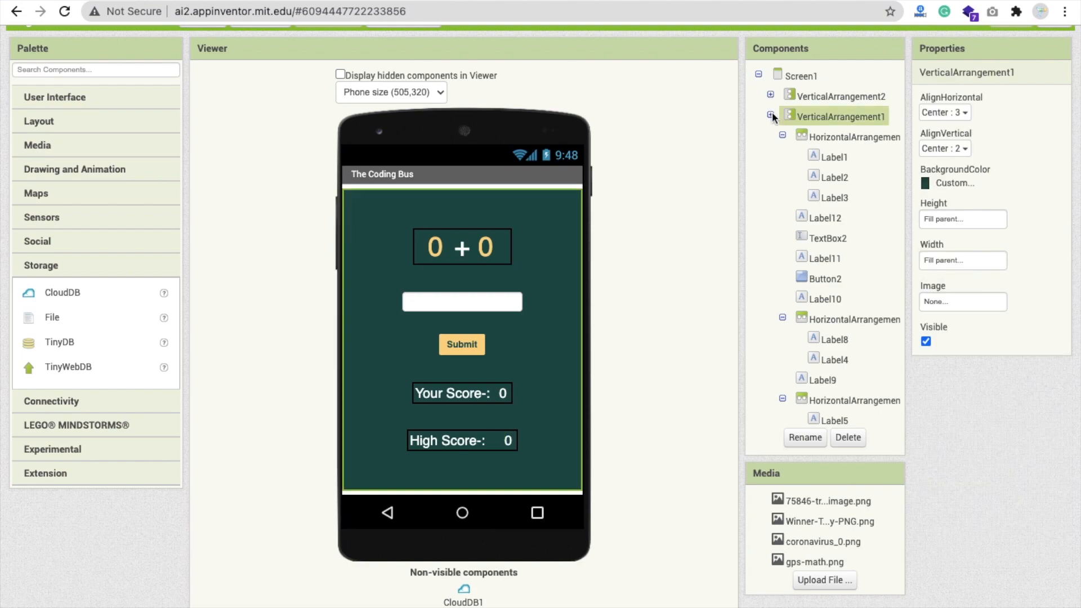
click(770, 116)
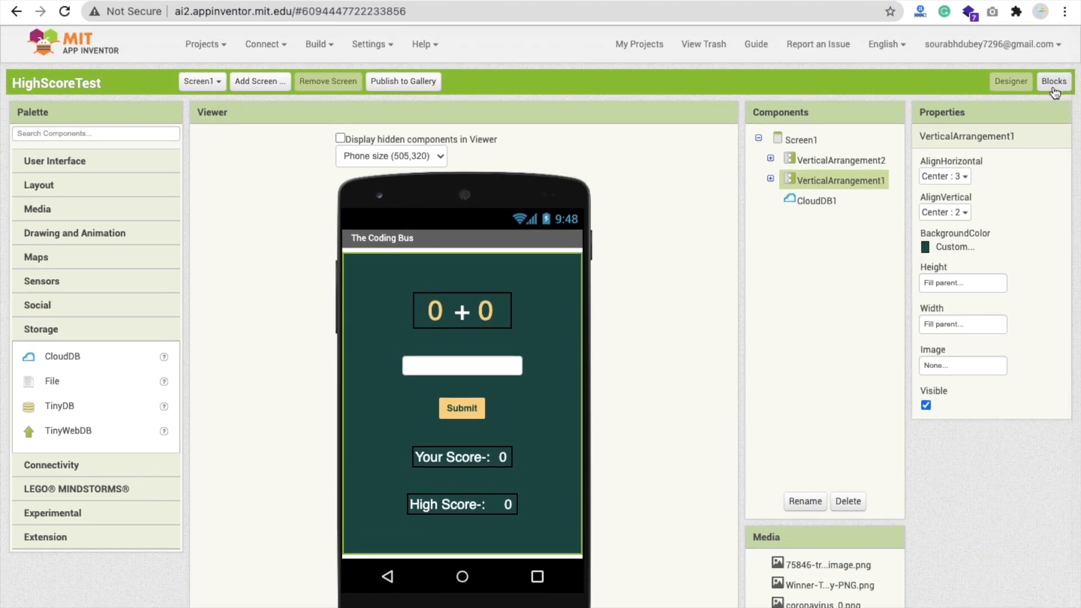
click(1053, 81)
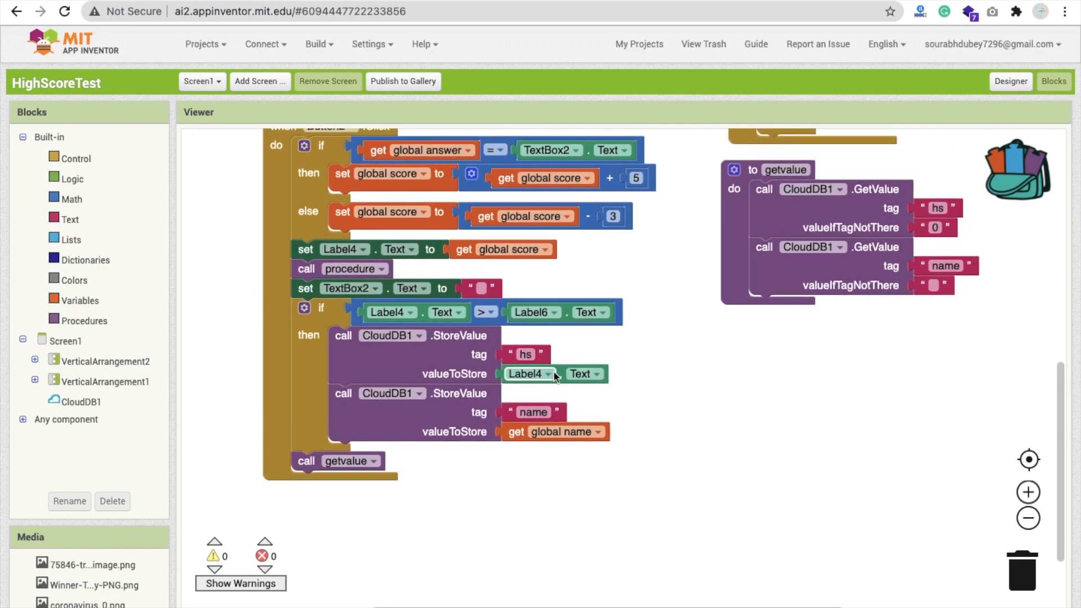
mouse_move(704, 322)
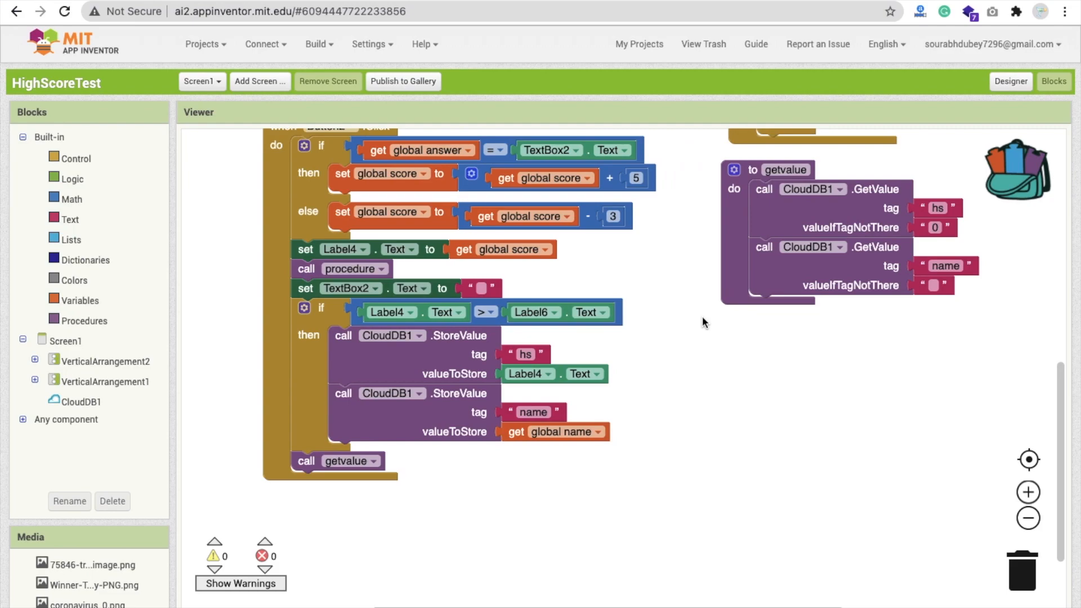
mouse_move(464, 405)
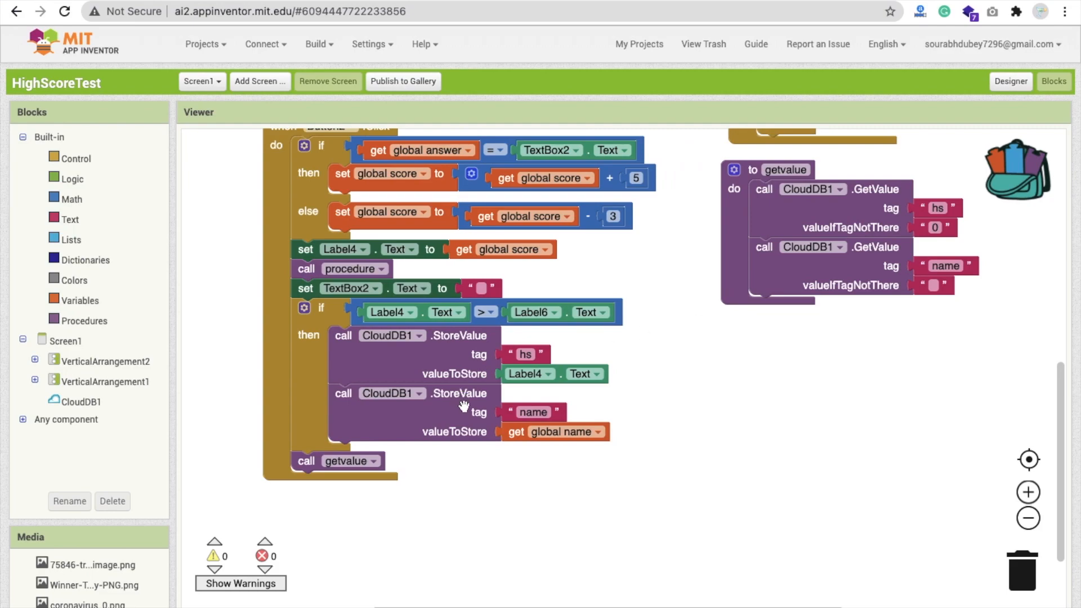
mouse_move(1010, 81)
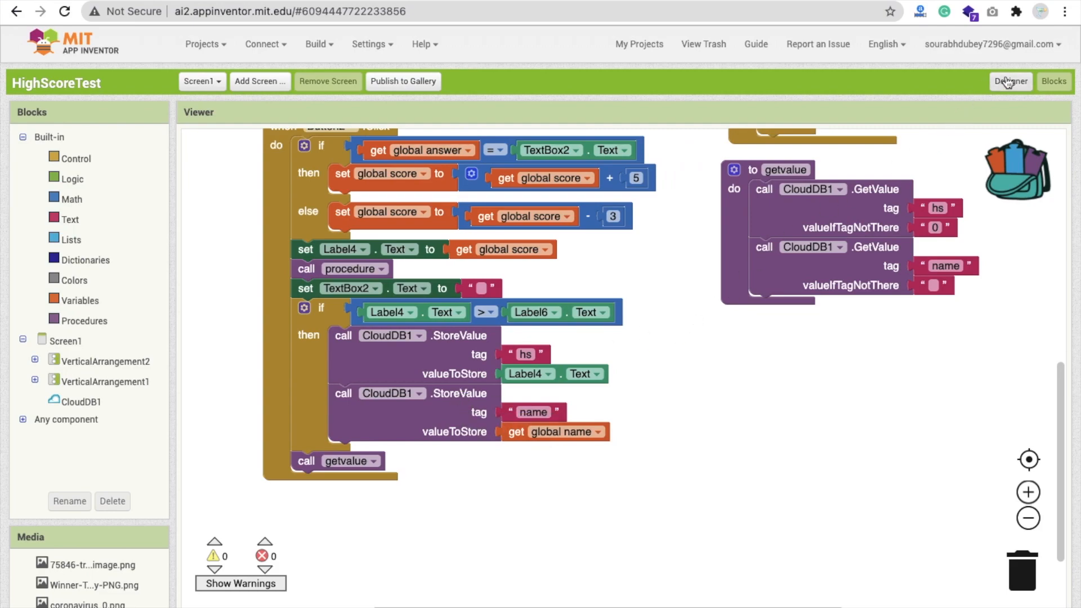
Step: Preview the name screen via VerticalArrangement visibility, inspect TextBox1, then restore the quiz layout
click(1010, 81)
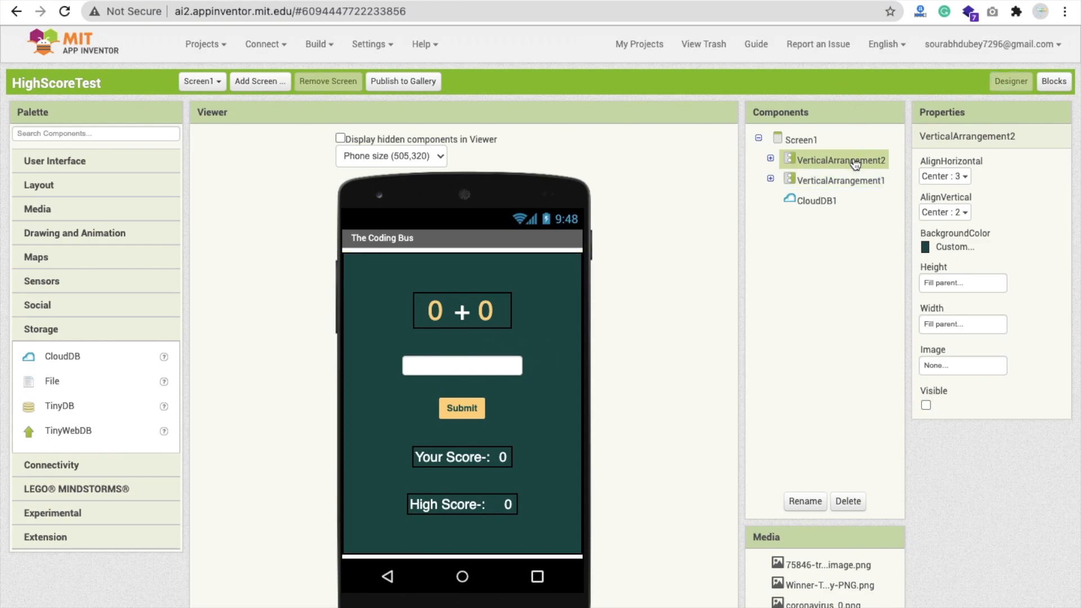
click(925, 405)
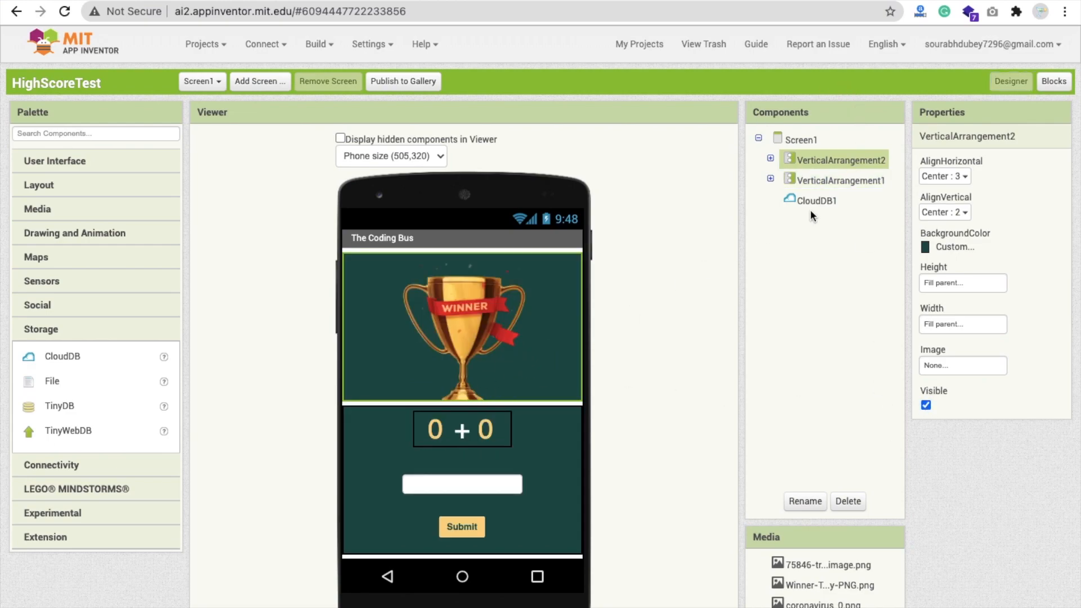
click(839, 181)
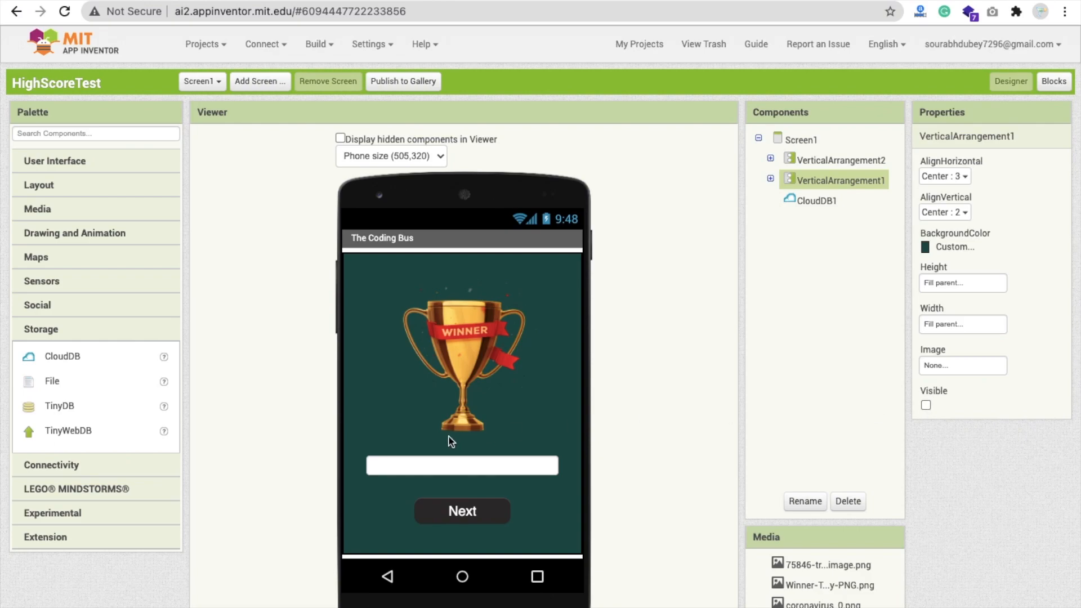
click(461, 466)
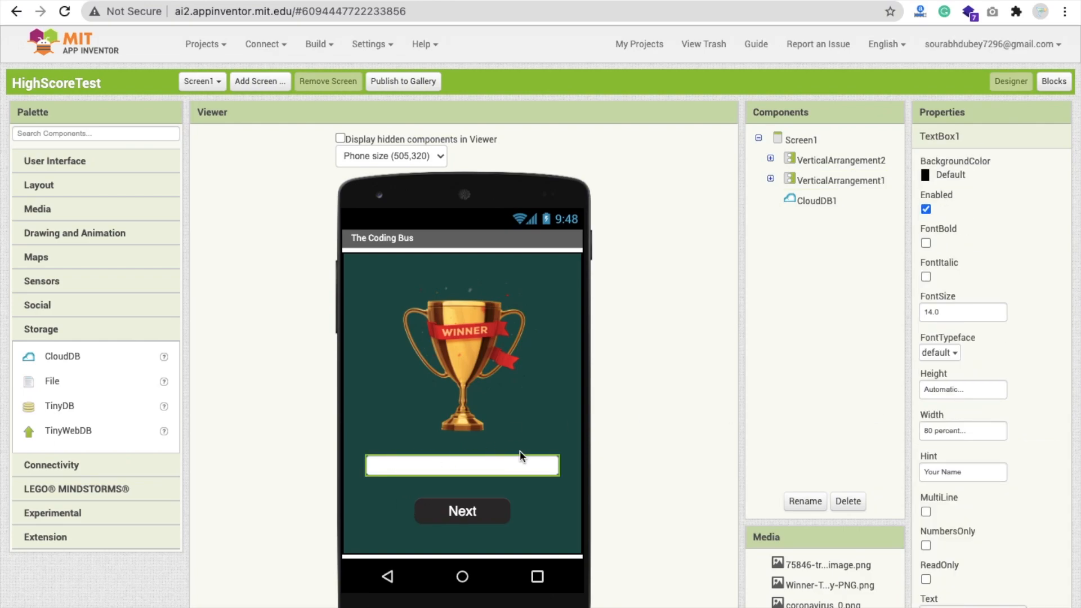
mouse_move(558, 442)
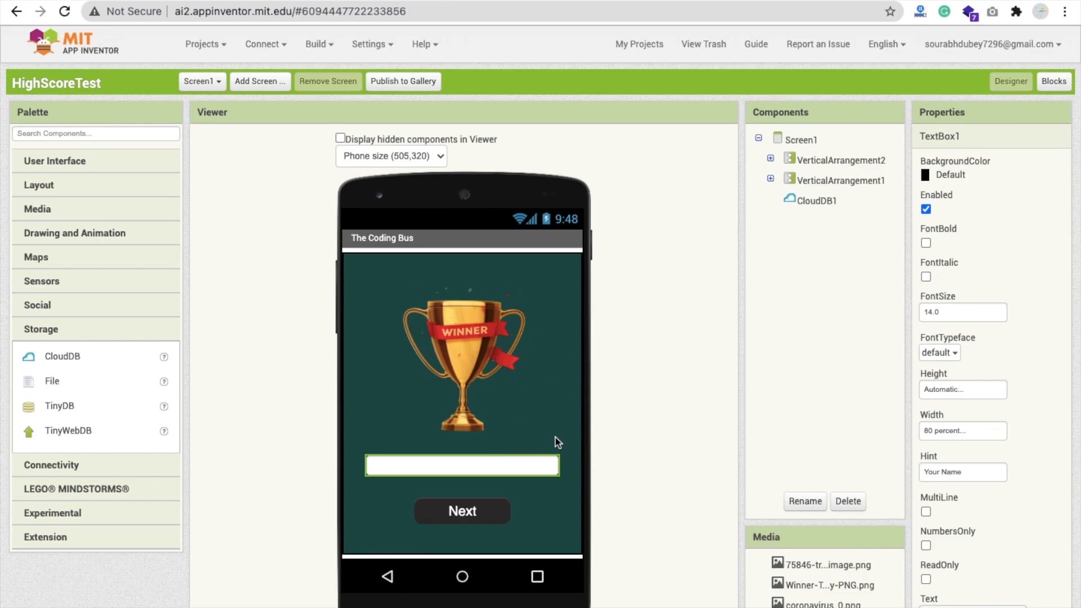
mouse_move(542, 467)
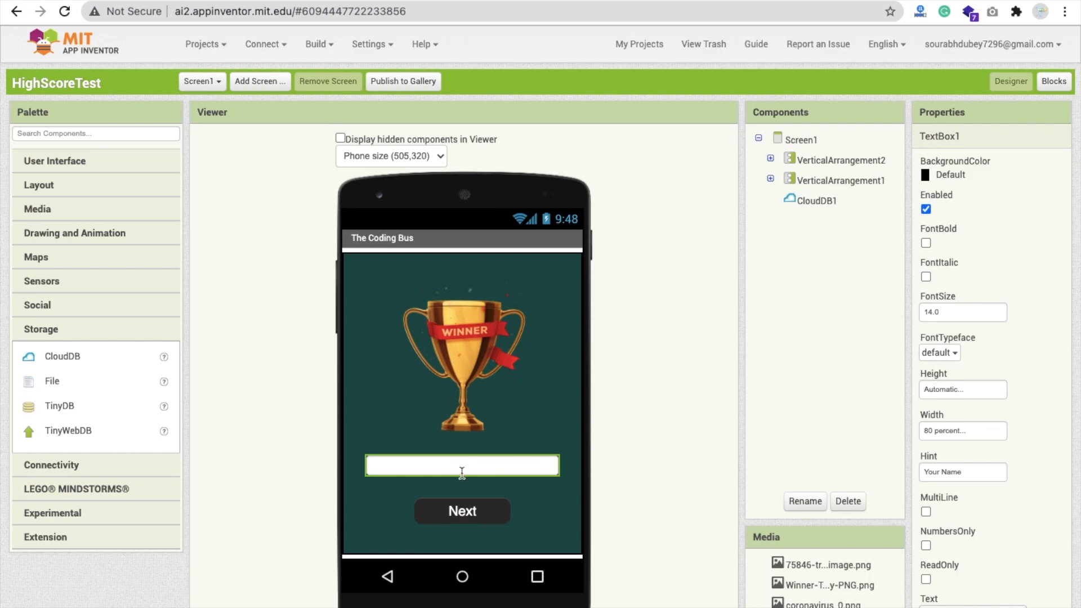
click(842, 180)
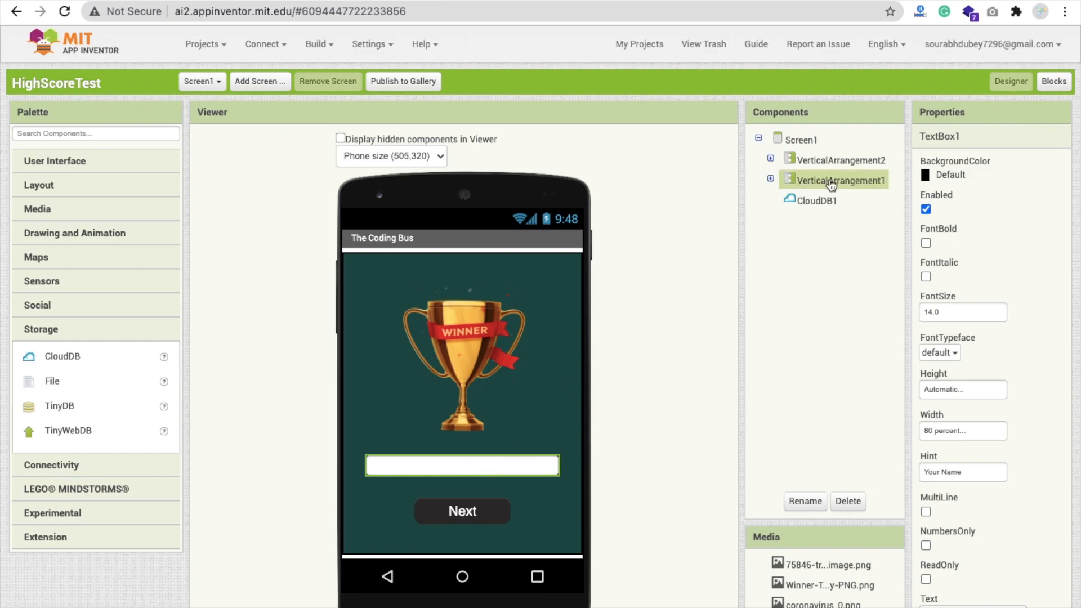
click(841, 160)
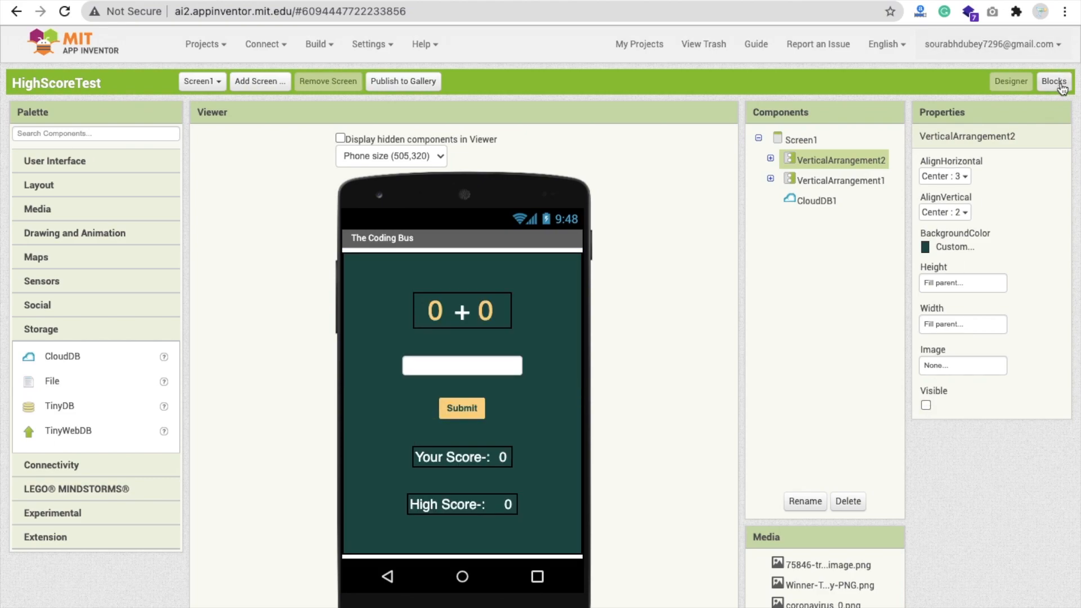
Step: Back in Blocks, add a 'call getvalue' block at the end of Button2.Click
click(1054, 81)
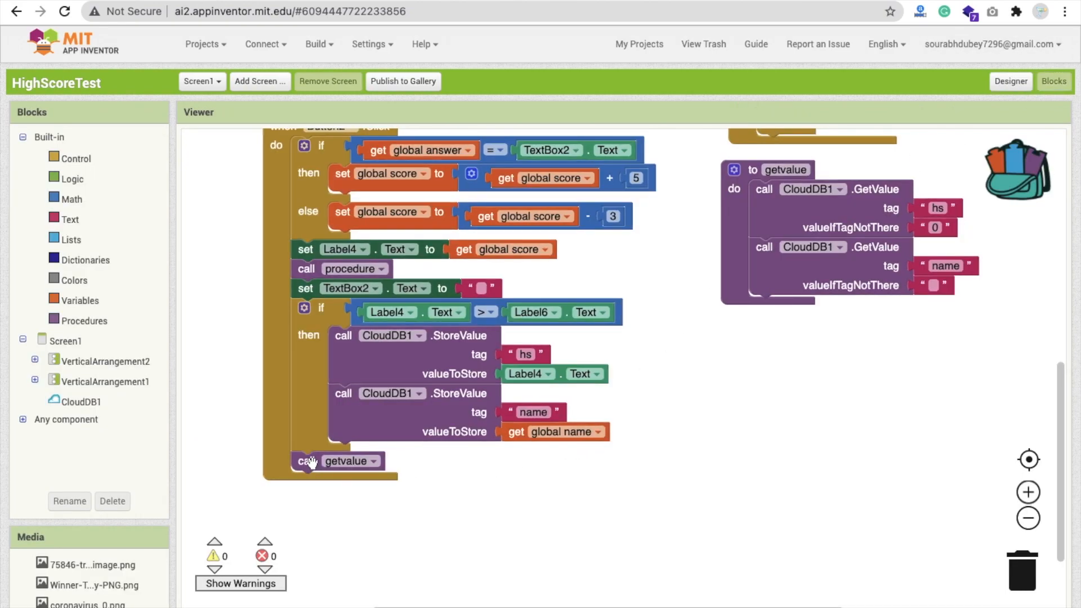
mouse_move(652, 454)
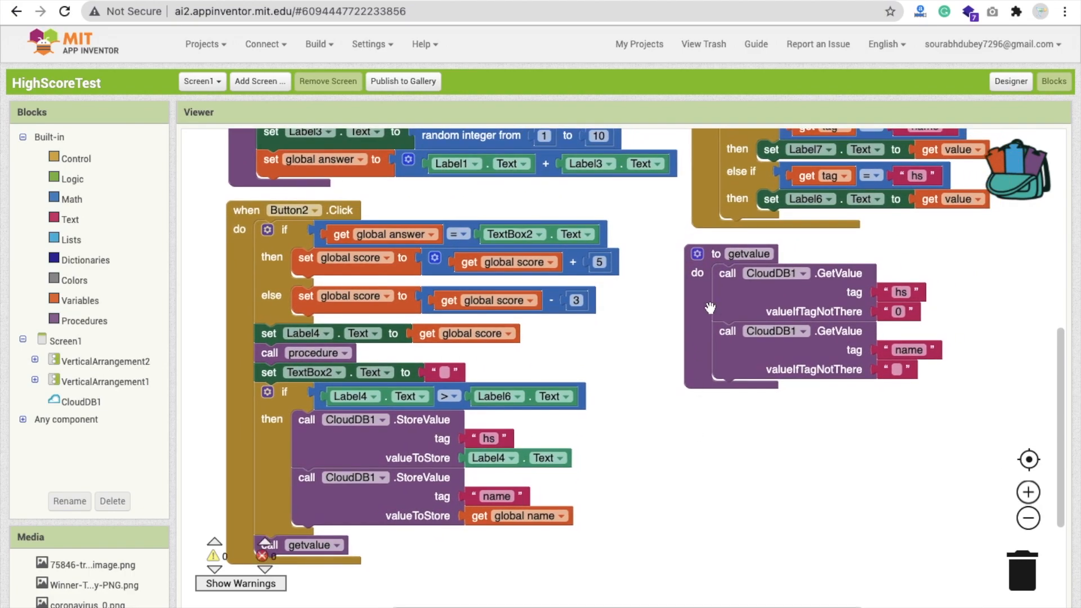
mouse_move(638, 438)
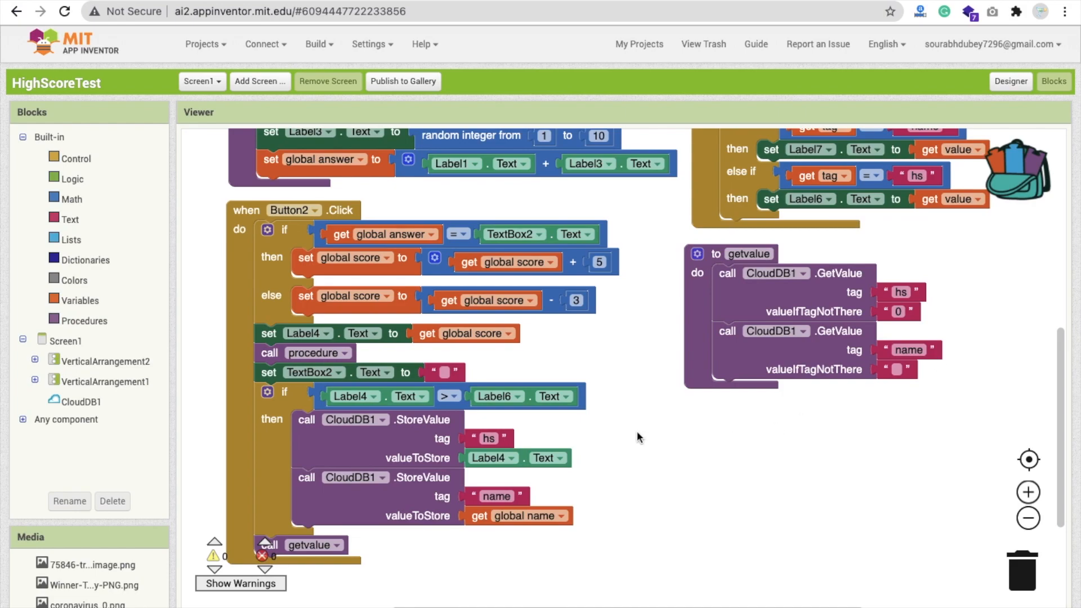
mouse_move(561, 382)
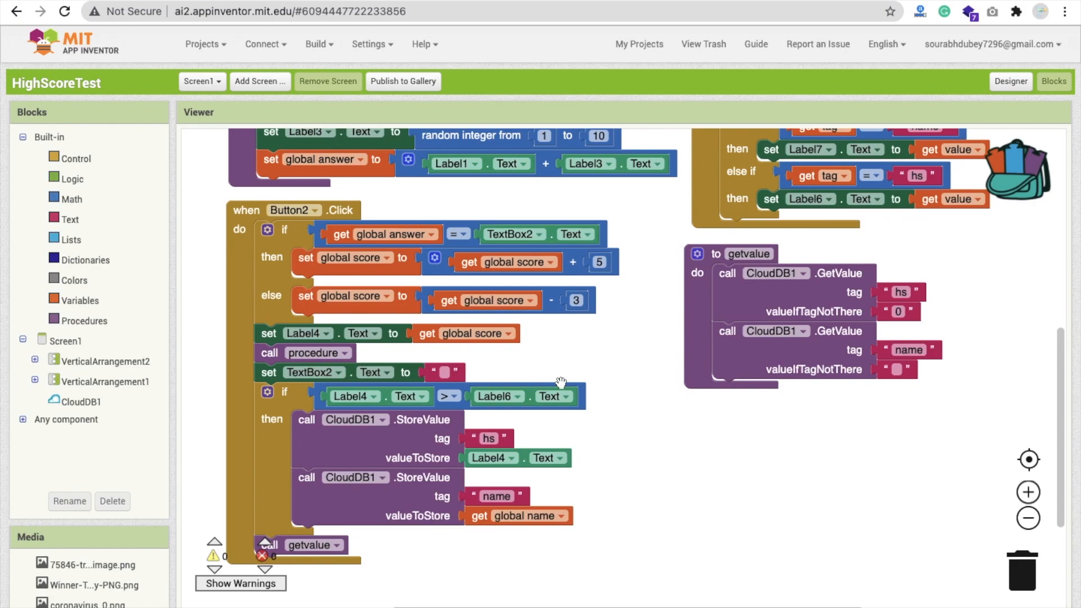
mouse_move(565, 385)
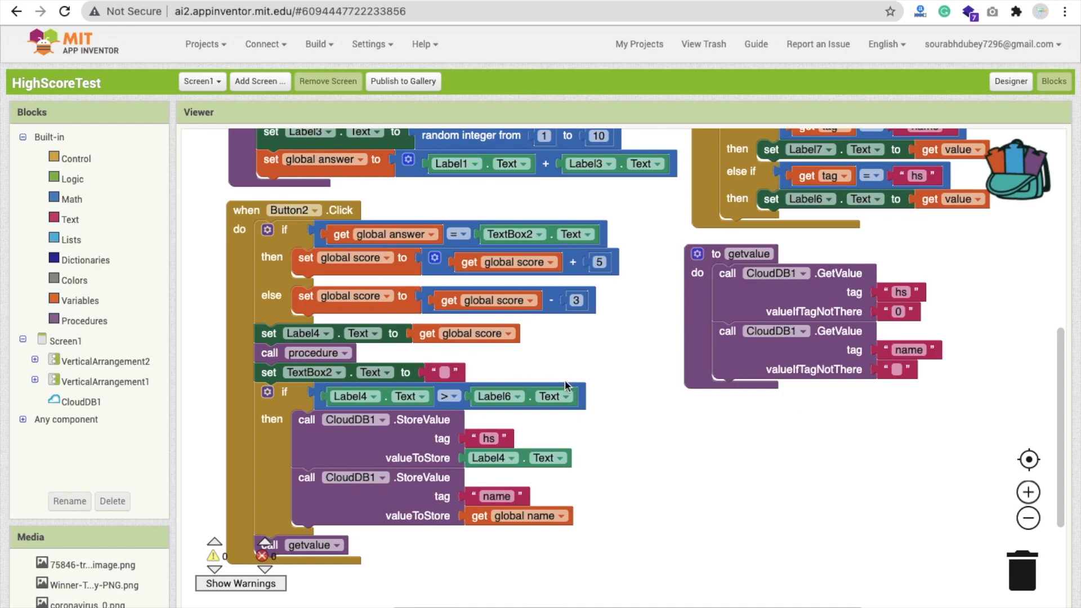
mouse_move(635, 455)
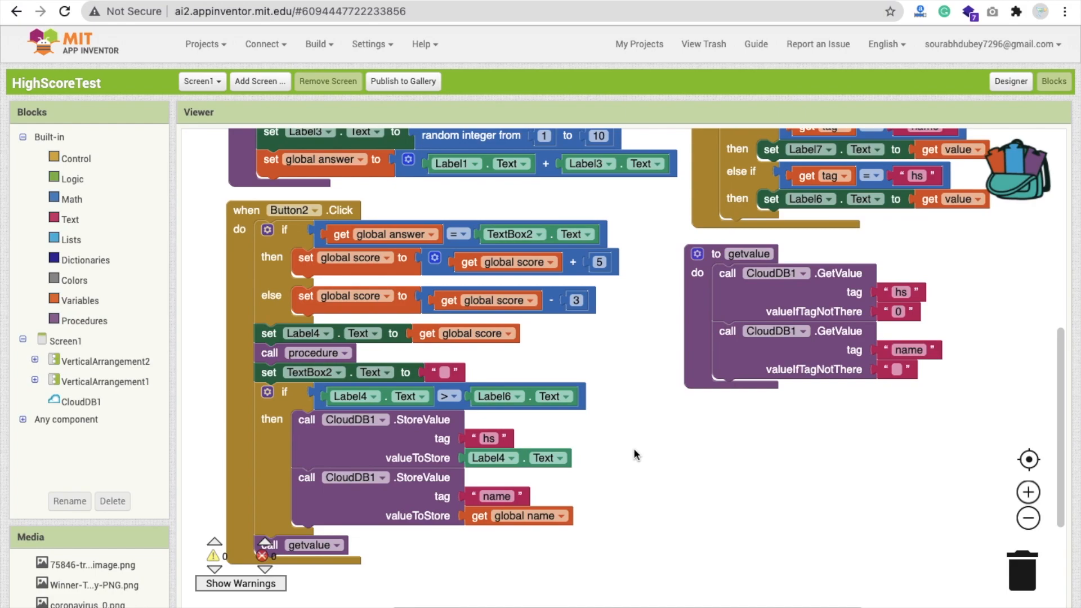
mouse_move(658, 364)
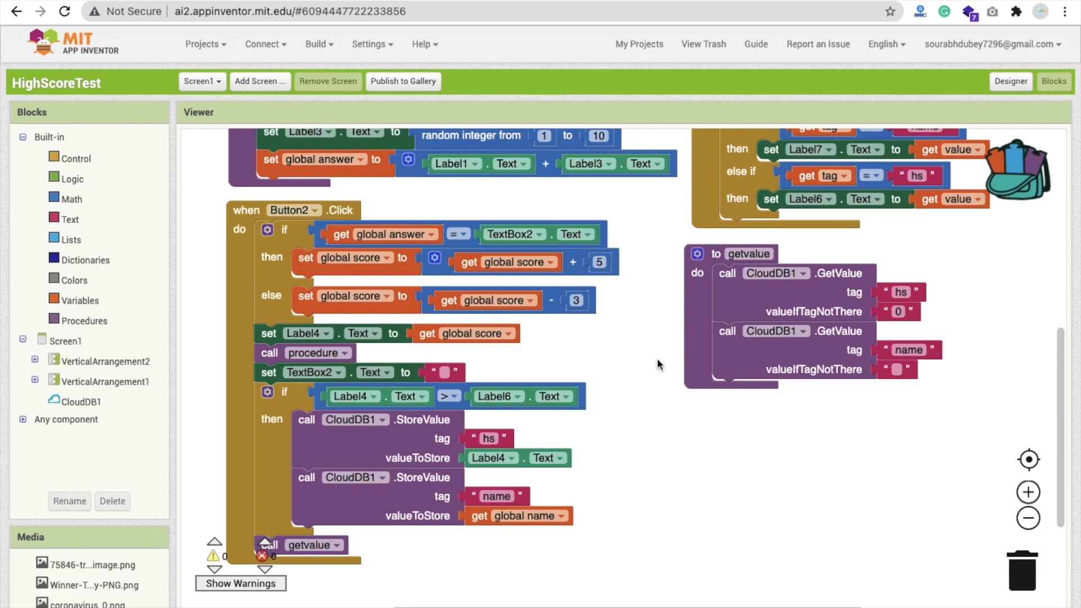
mouse_move(414, 438)
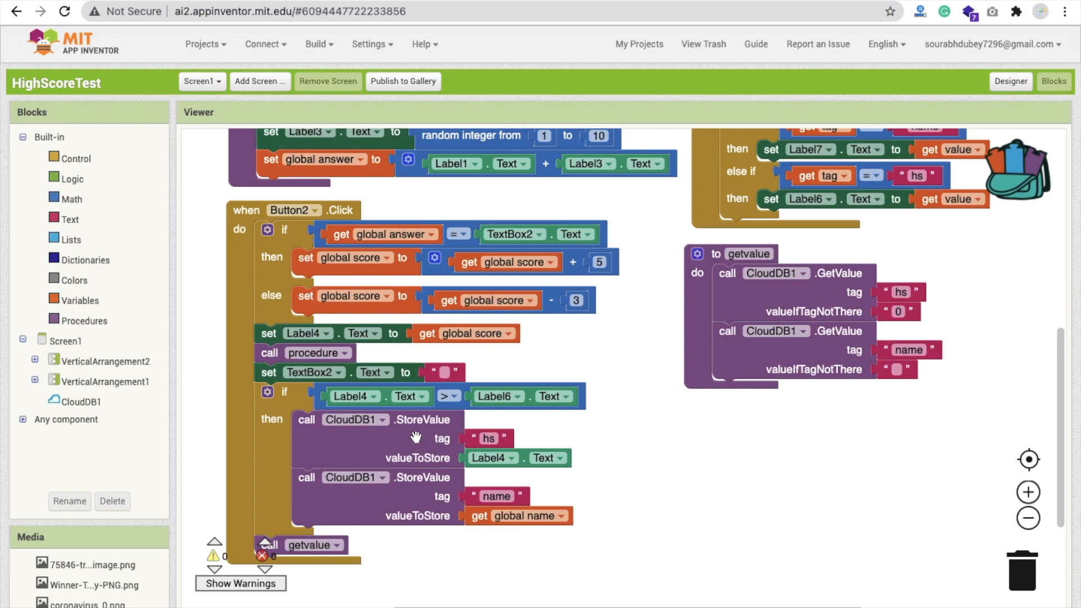
mouse_move(590, 411)
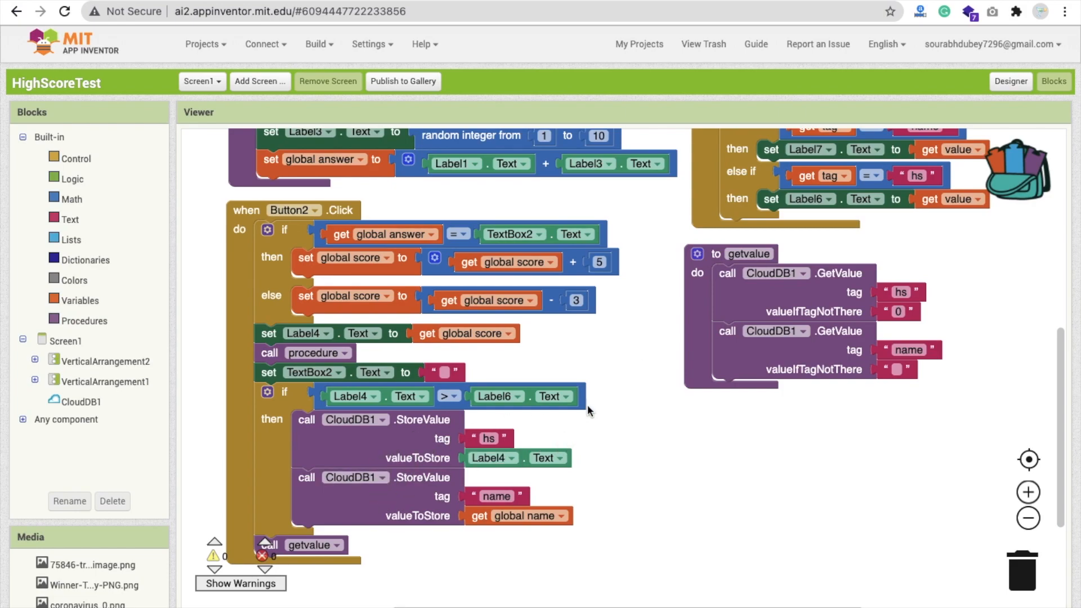
mouse_move(647, 377)
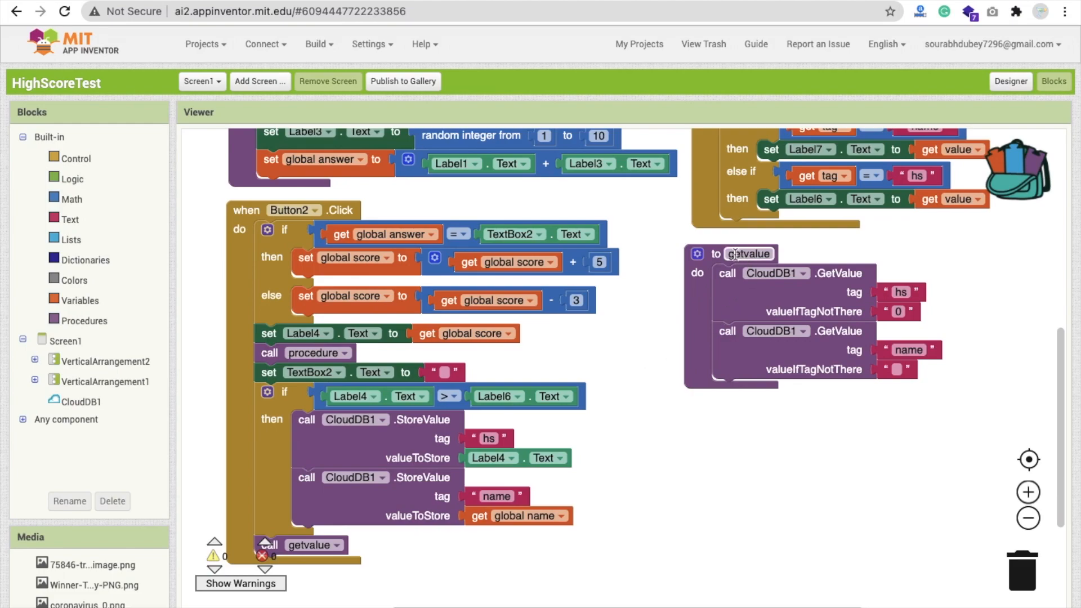
mouse_move(845, 289)
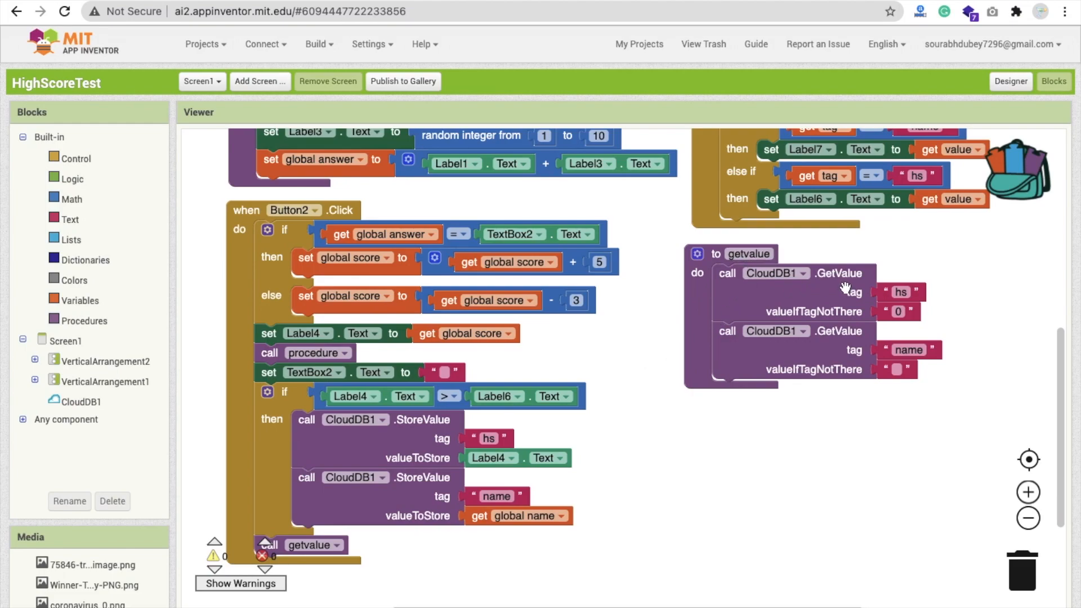
mouse_move(962, 307)
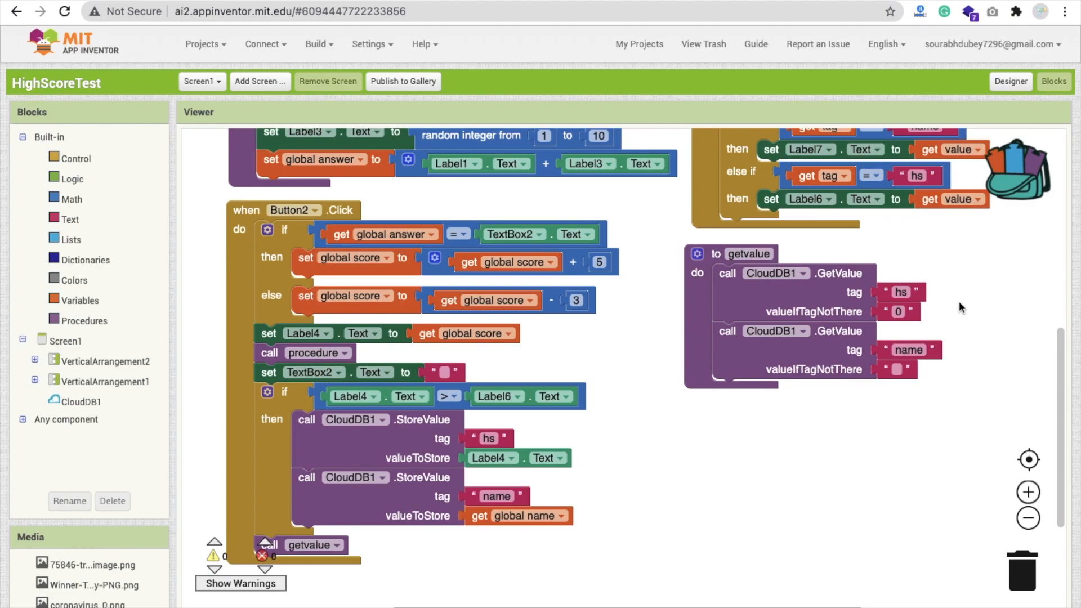
mouse_move(844, 306)
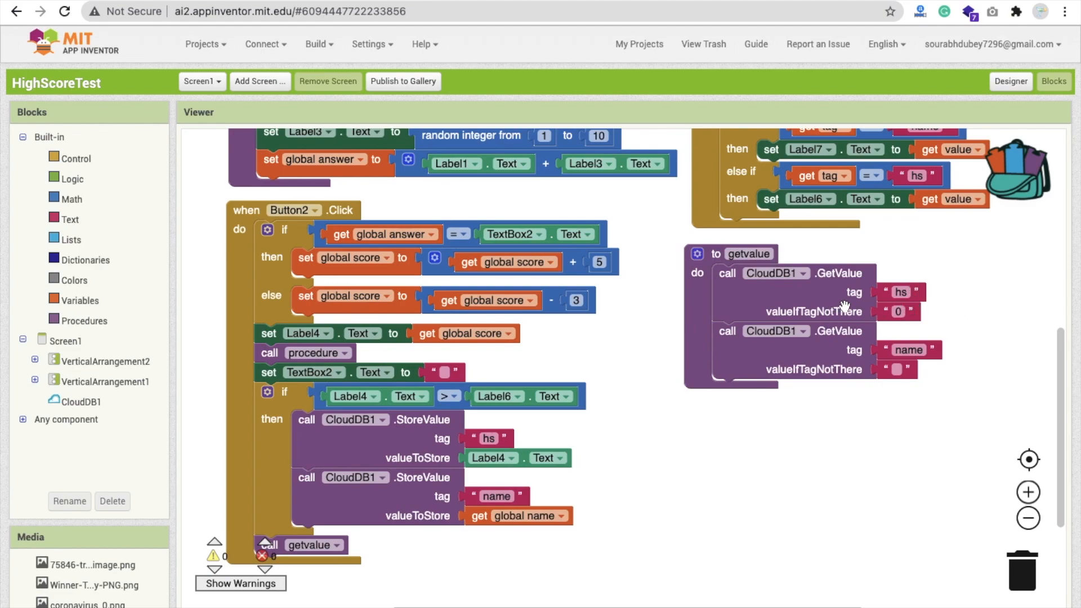
mouse_move(820, 335)
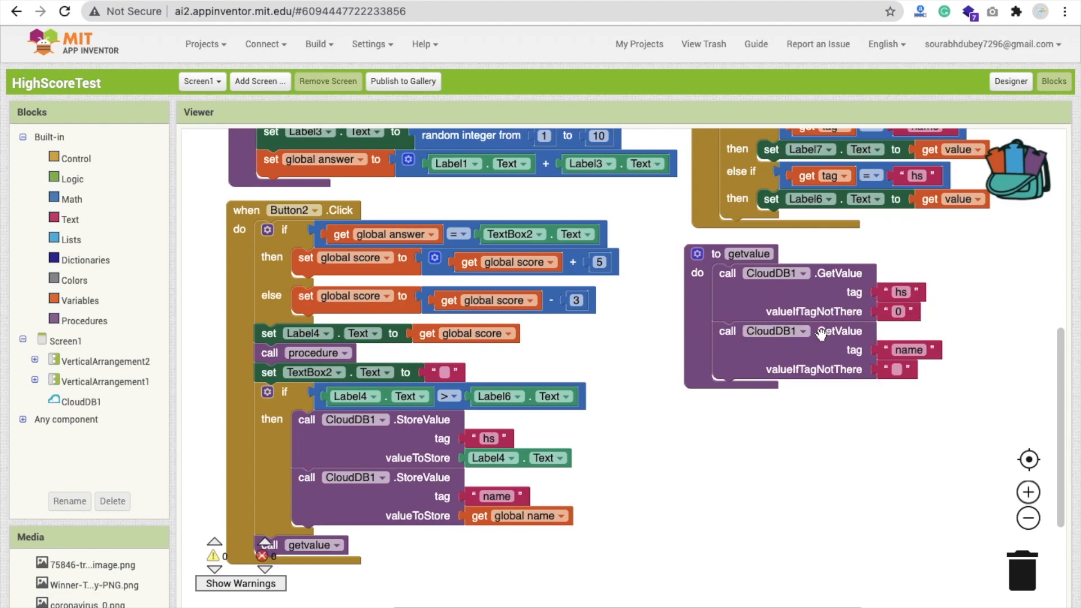
click(900, 291)
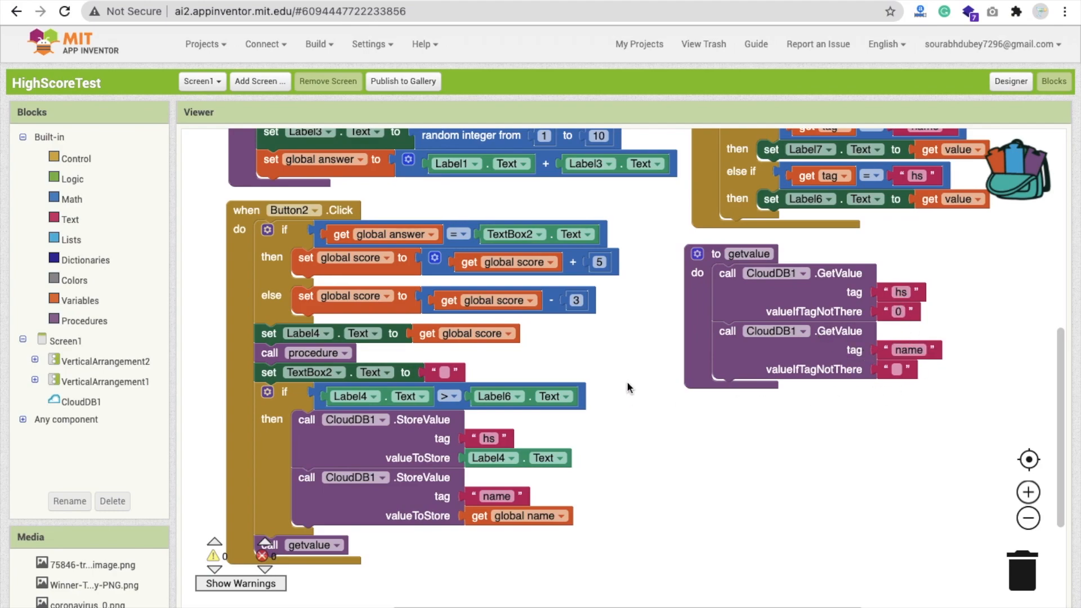
mouse_move(709, 333)
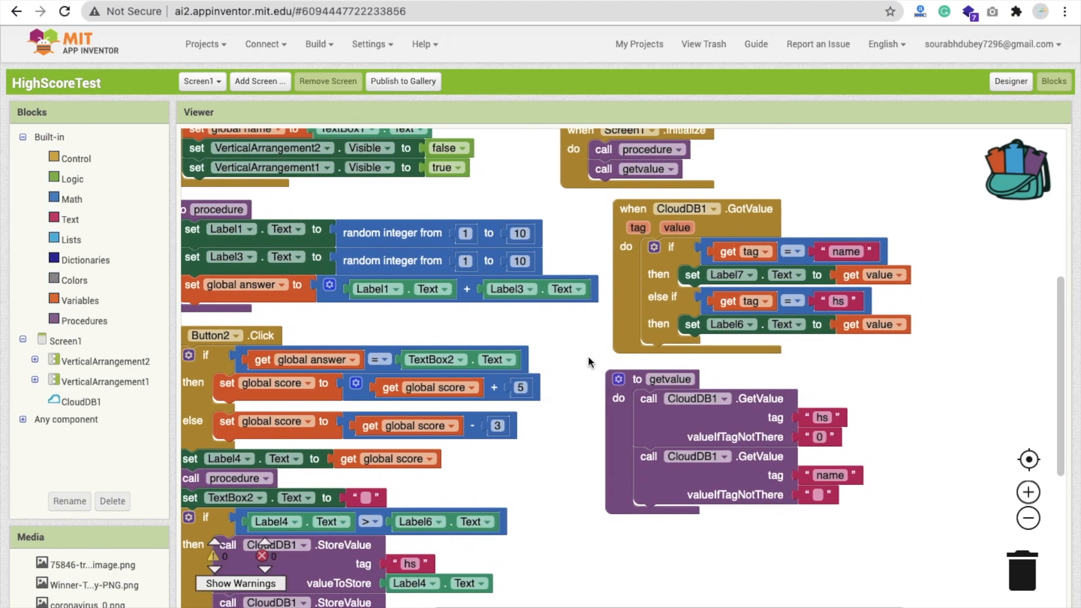
mouse_move(568, 416)
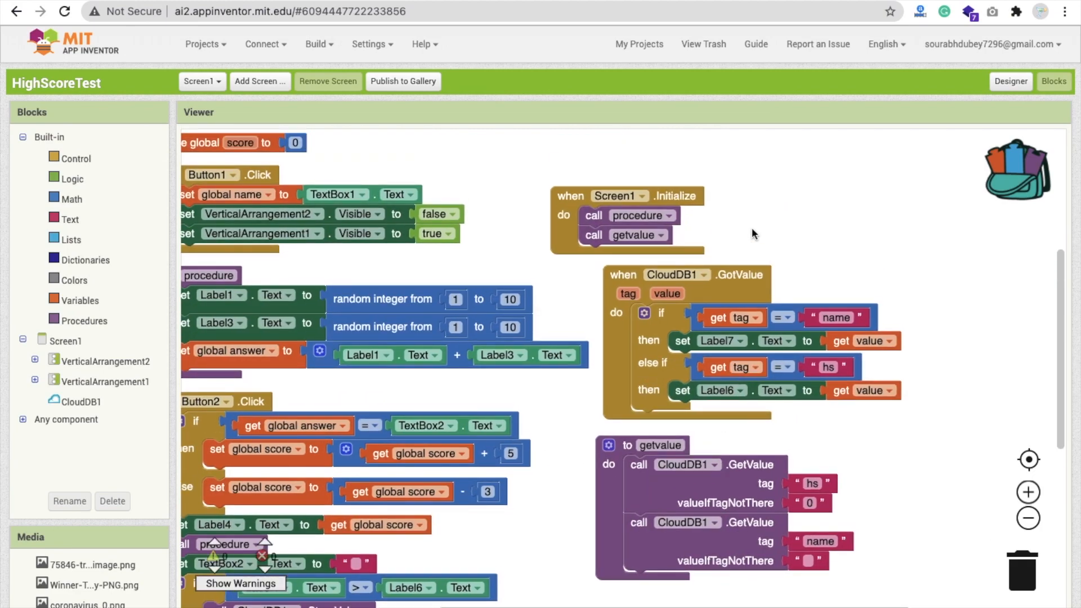
mouse_move(571, 448)
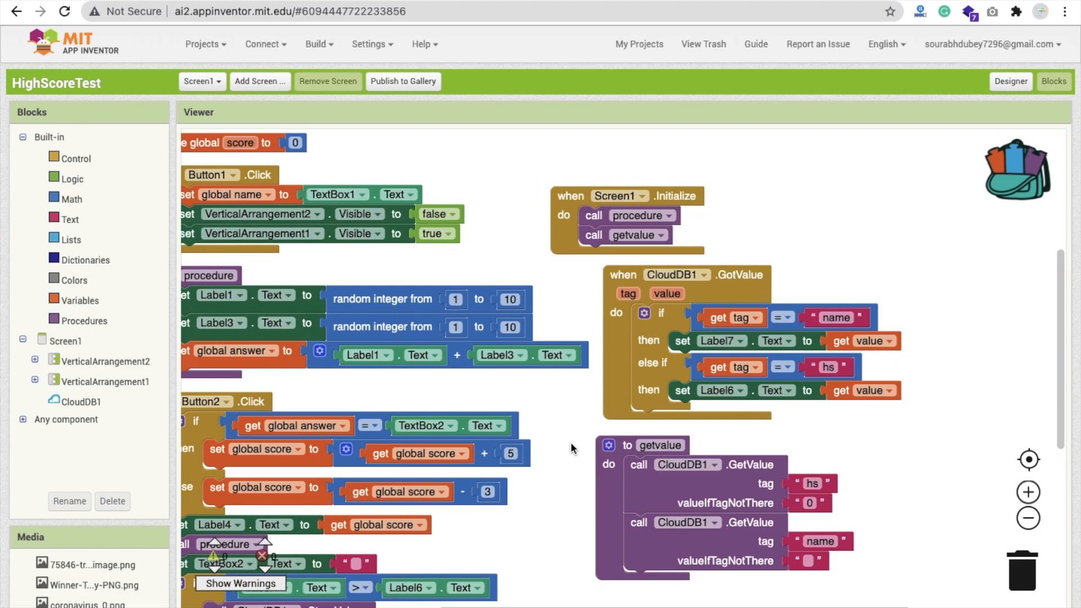
mouse_move(729, 324)
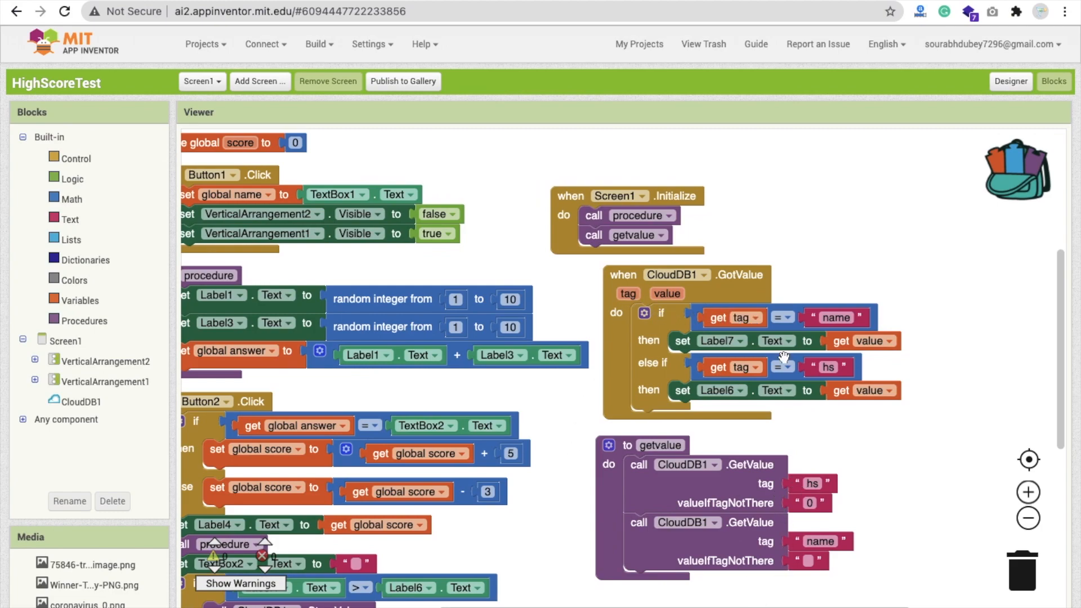
mouse_move(796, 541)
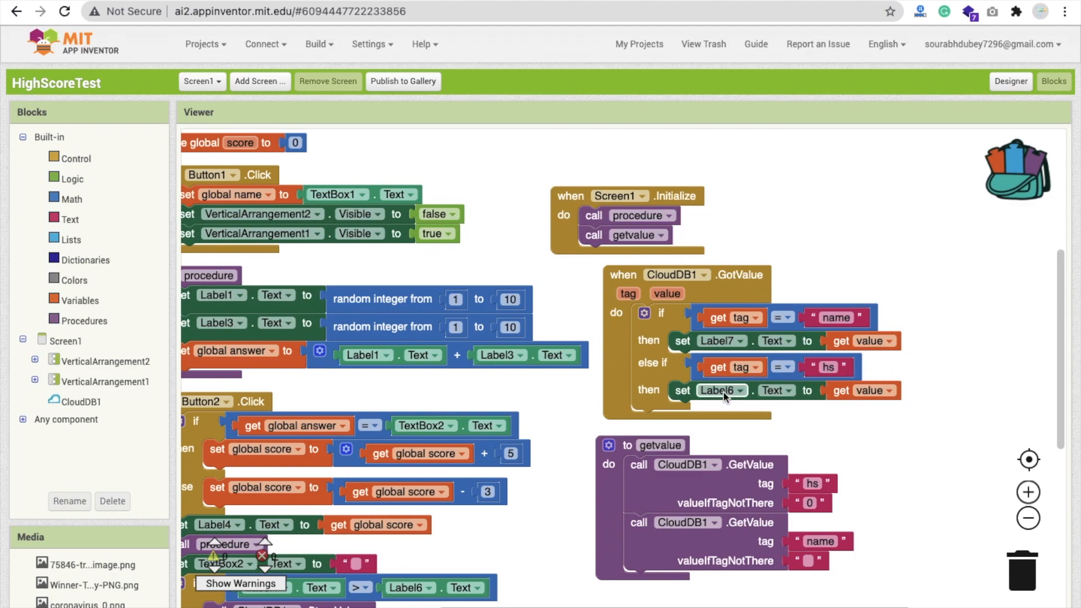
mouse_move(574, 411)
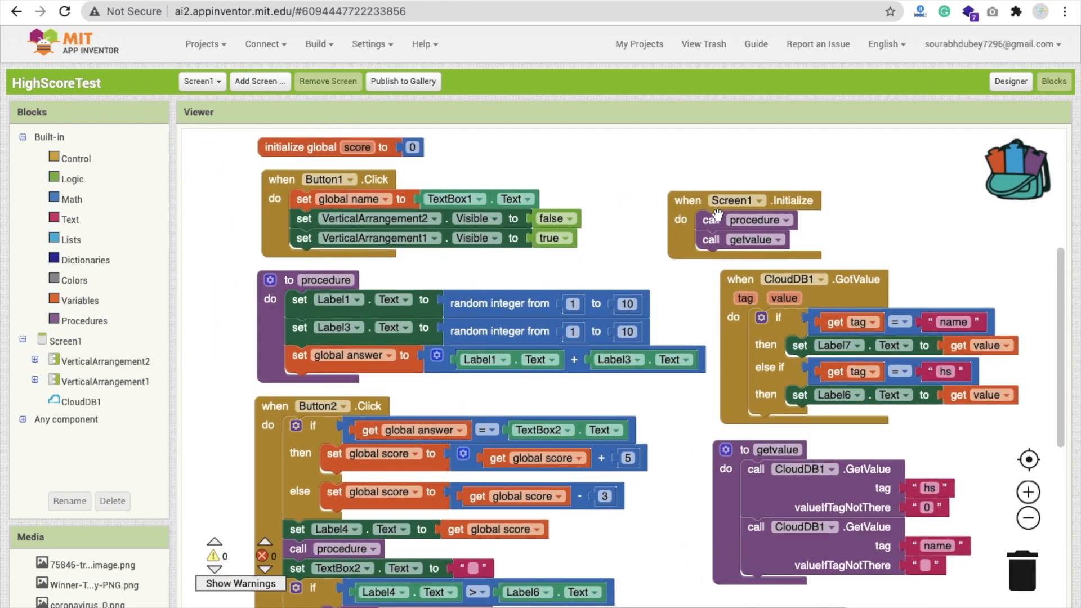
mouse_move(702, 309)
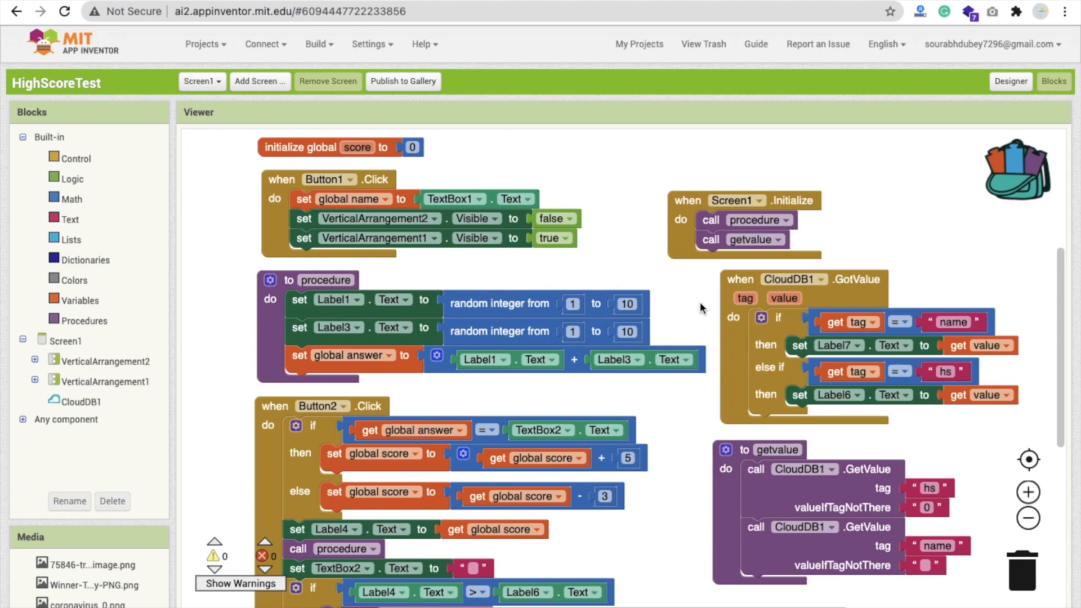
scroll(down, 3)
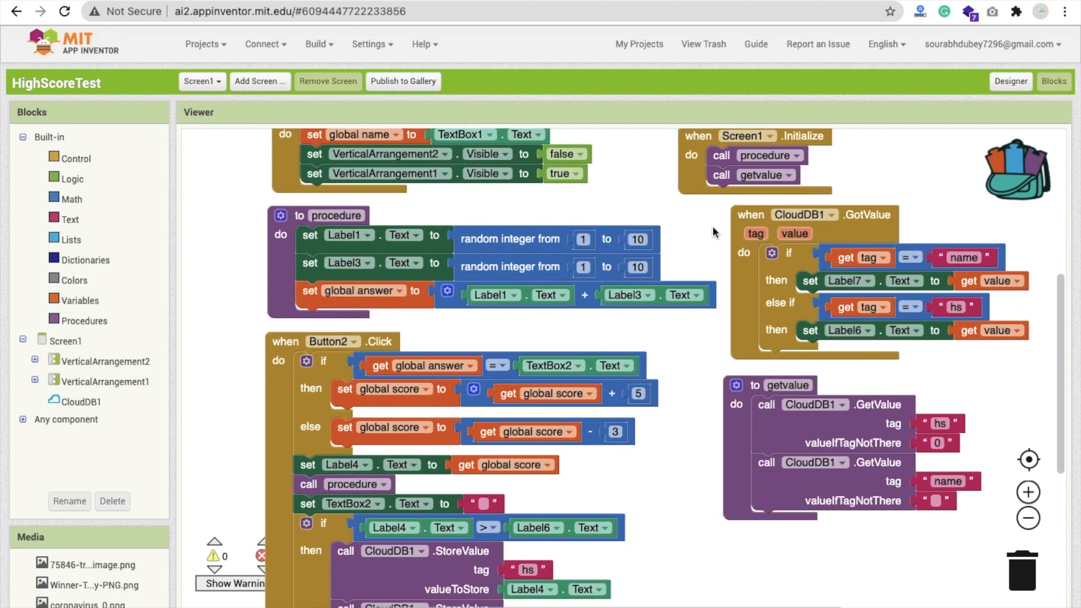